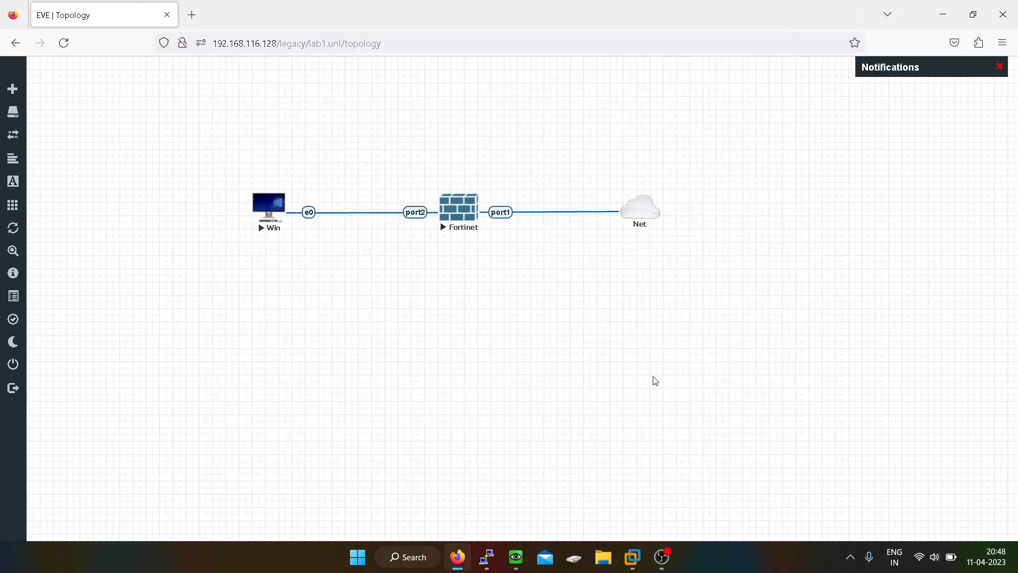
{"action": "mouse_move", "coordinate": [652, 384]}
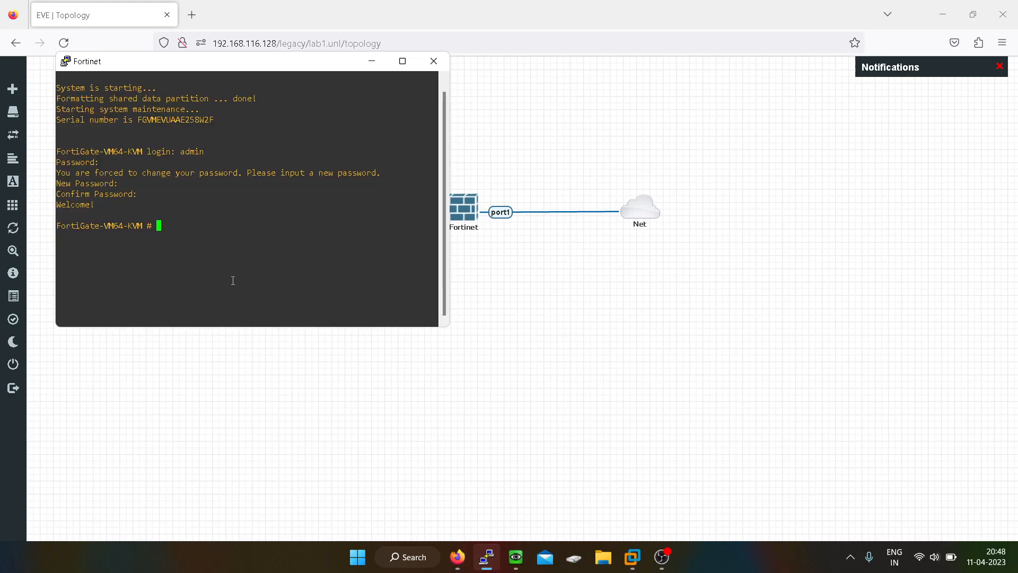
Move the Fortinet console window to the right so the lab topology stays visible.
{"action": "left_click_drag", "start_coordinate": [85, 61], "coordinate": [670, 112]}
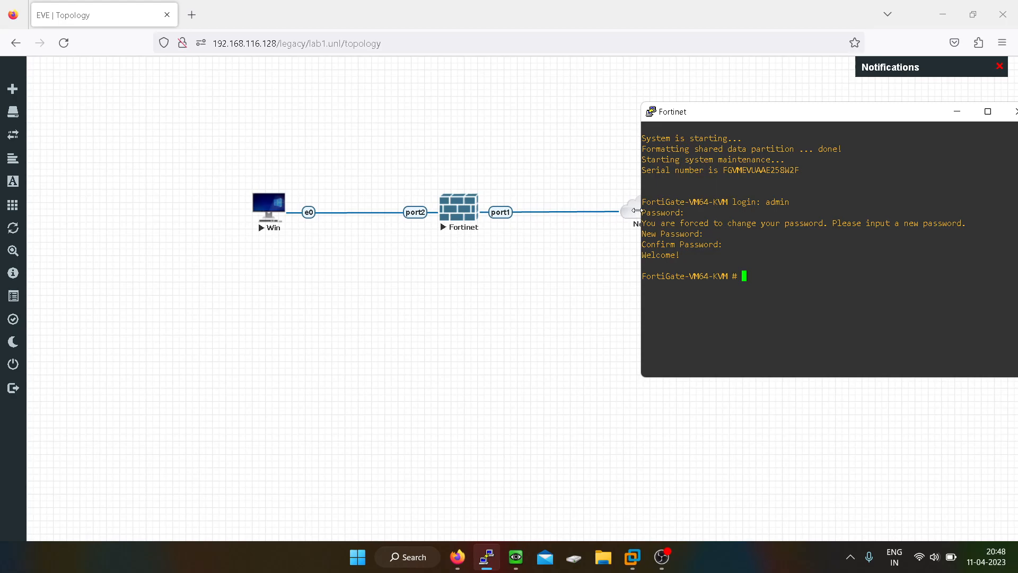
{"action": "mouse_move", "coordinate": [625, 215]}
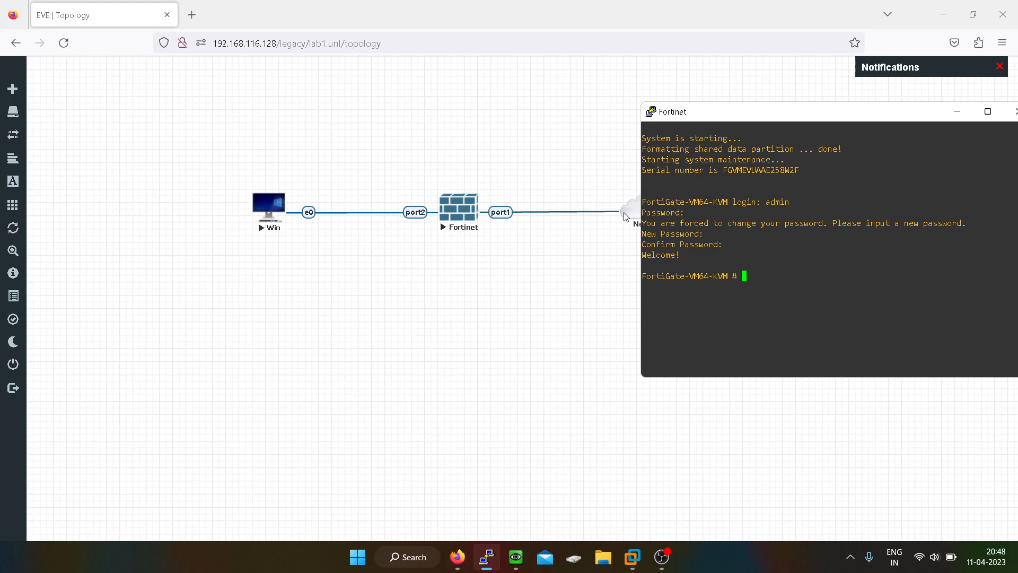
{"action": "mouse_move", "coordinate": [786, 288]}
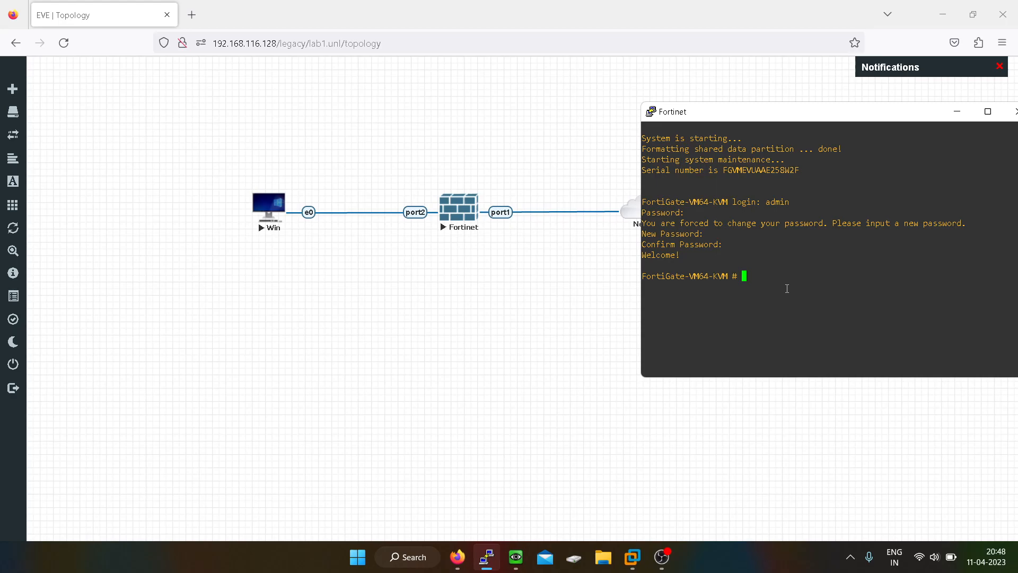
Under config system interface, edit port1 and set its mode to DHCP.
{"action": "type", "text": "co"}
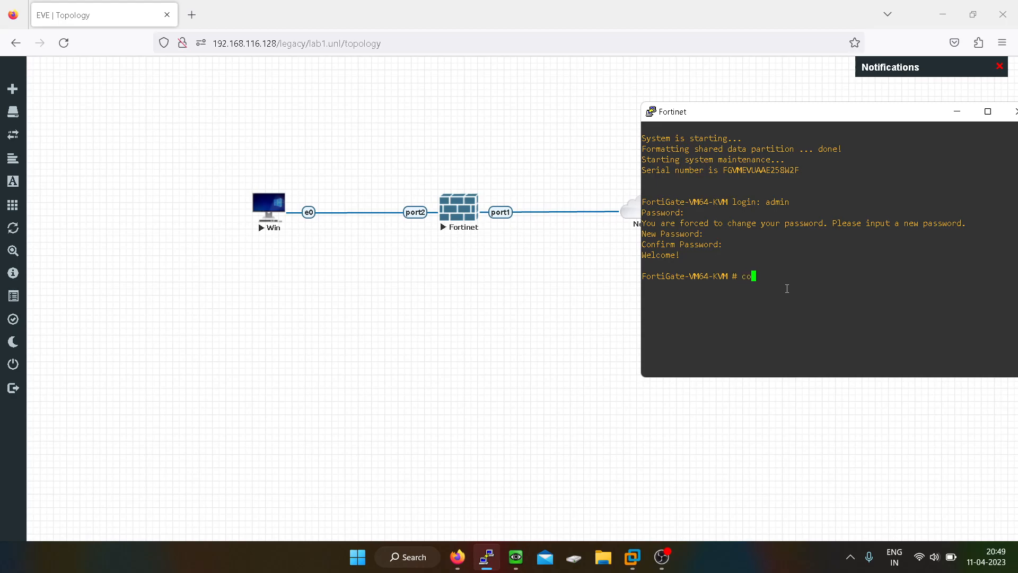
{"action": "type", "text": "nfig"}
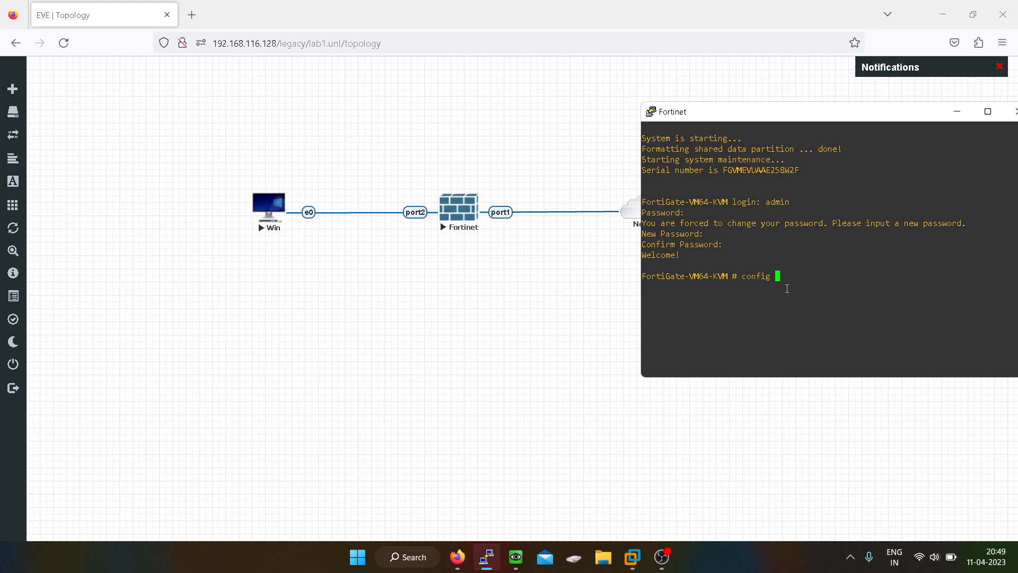
{"action": "type", "text": "system interface"}
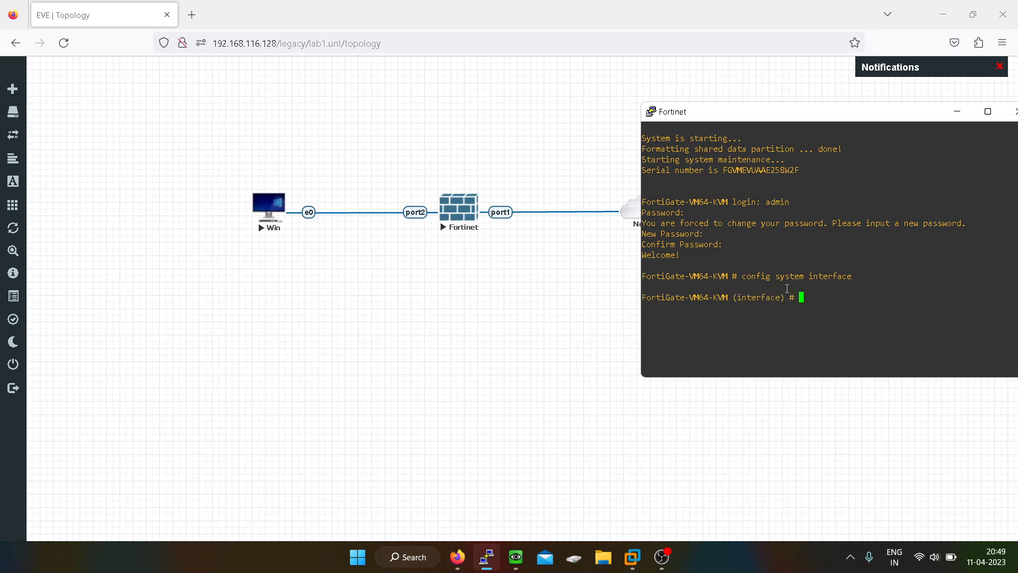
{"action": "type", "text": "edit"}
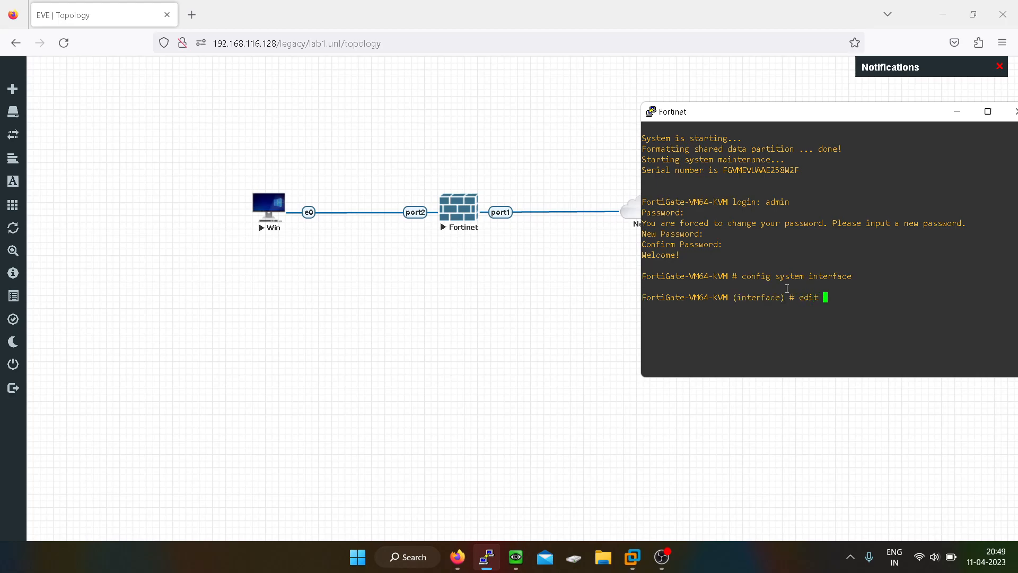
{"action": "type", "text": "port1"}
{"action": "type", "text": "set"}
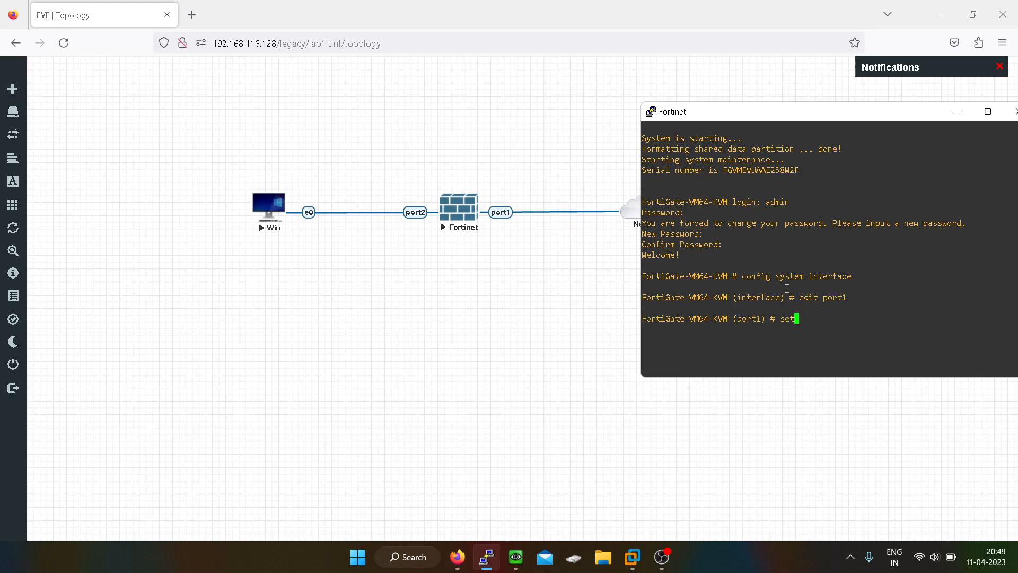
{"action": "type", "text": "mode dhcp"}
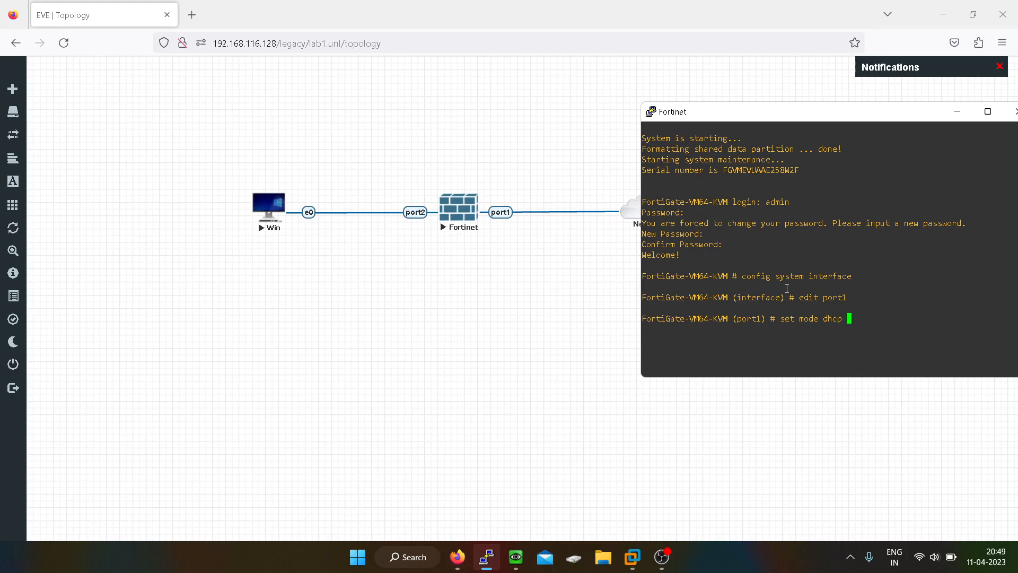
Allow HTTPS/HTTP/SSH/Telnet/ping on port1 with default gateway, then show interfaces revealing 192.168.116.130.
{"action": "type", "text": "set allowaccess https http ss"}
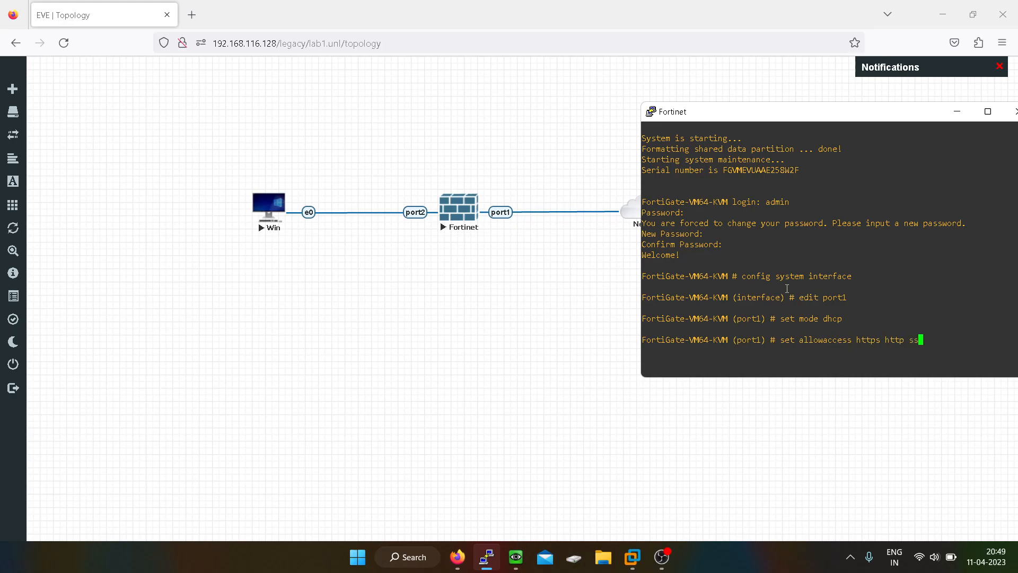
{"action": "type", "text": "telnet ping"}
{"action": "type", "text": "s"}
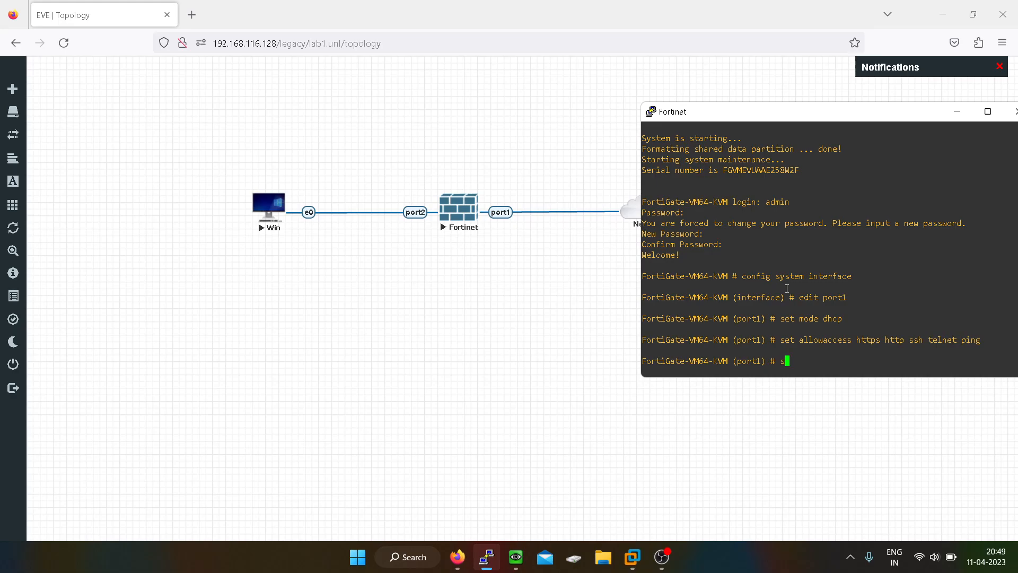
{"action": "type", "text": "et defaultgw"}
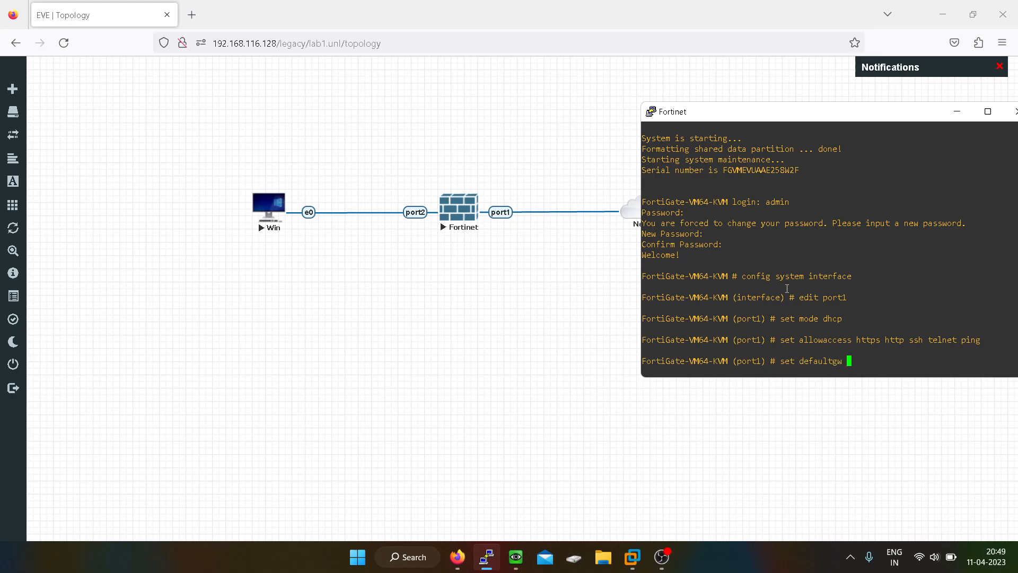
{"action": "type", "text": "enable"}
{"action": "type", "text": "end"}
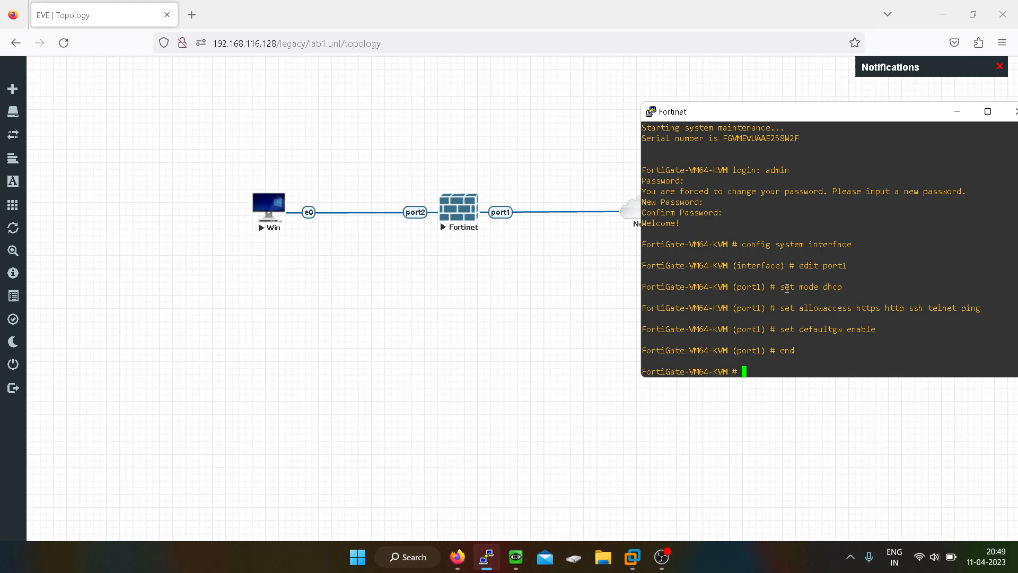
{"action": "type", "text": "sh system interface"}
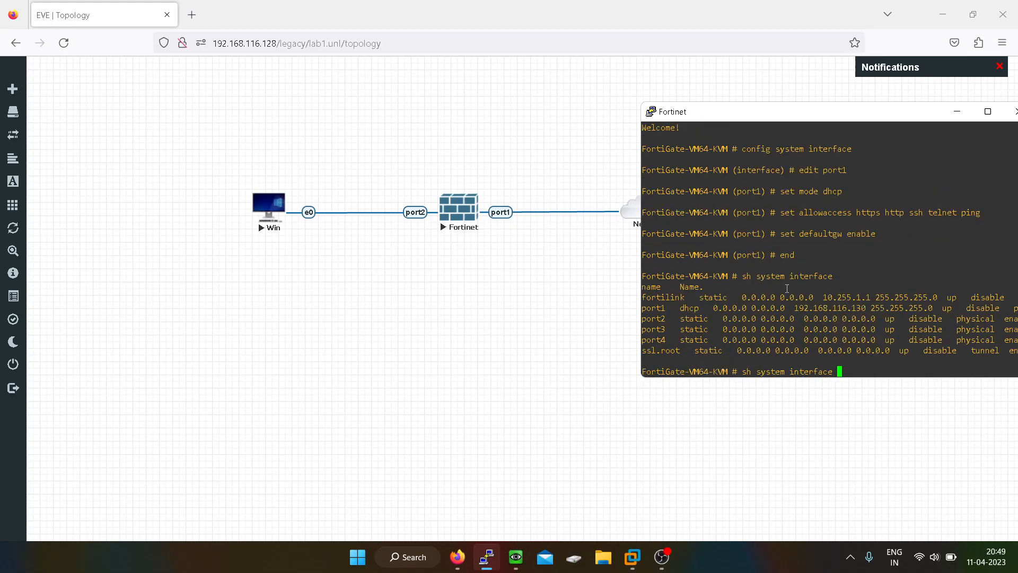
{"action": "double_click", "coordinate": [828, 308]}
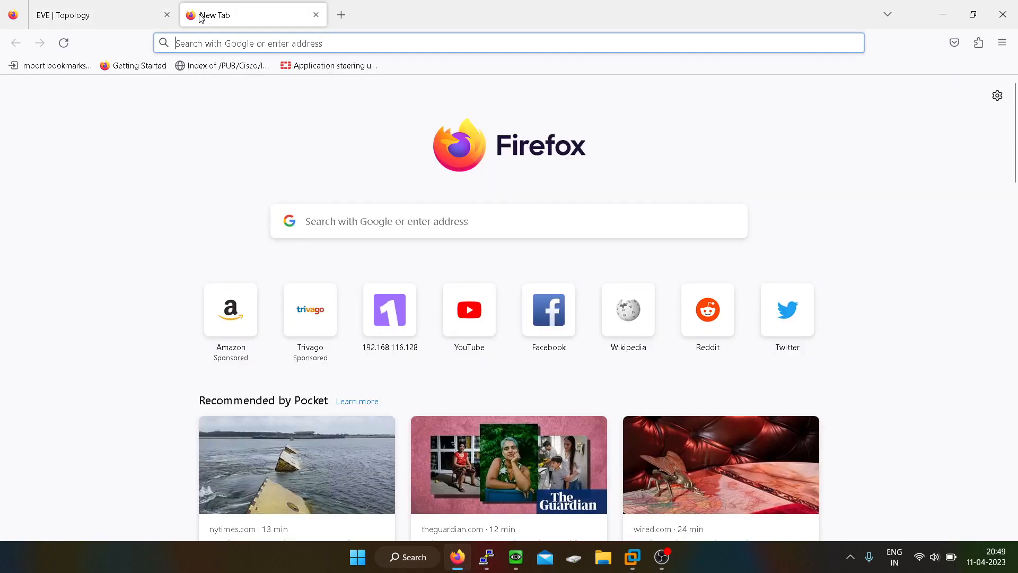
Browse to 192.168.116.130, log in as admin and begin the FortiGate setup wizard.
{"action": "type", "text": "192.168.116.130/login?redir=%2F"}
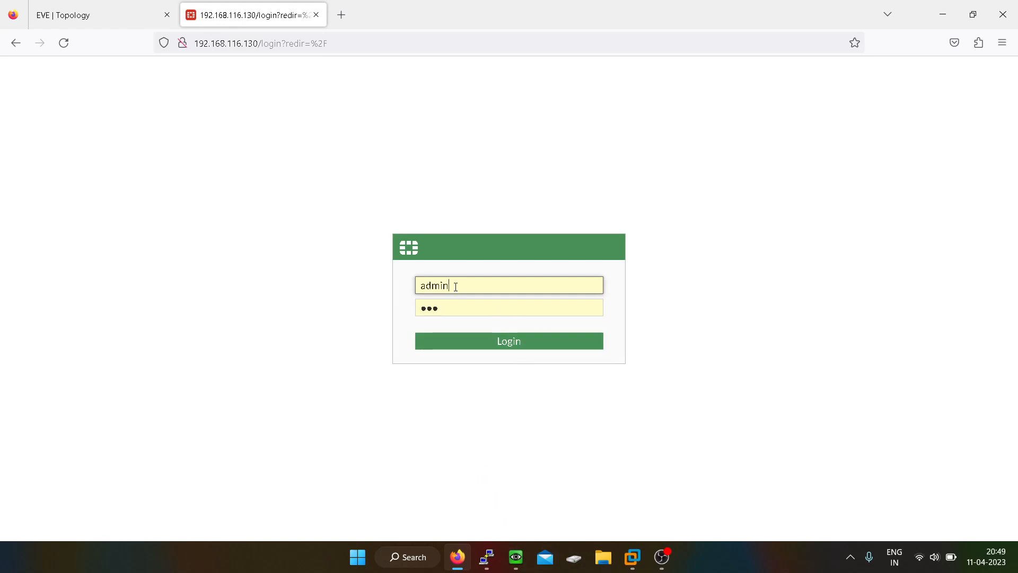
{"action": "left_click", "coordinate": [508, 340]}
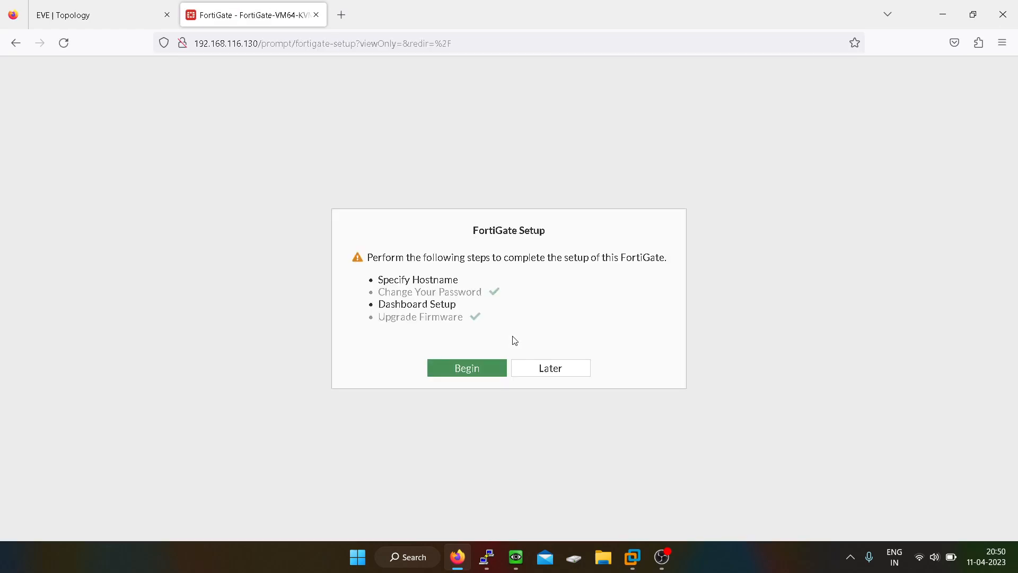
{"action": "left_click", "coordinate": [467, 367]}
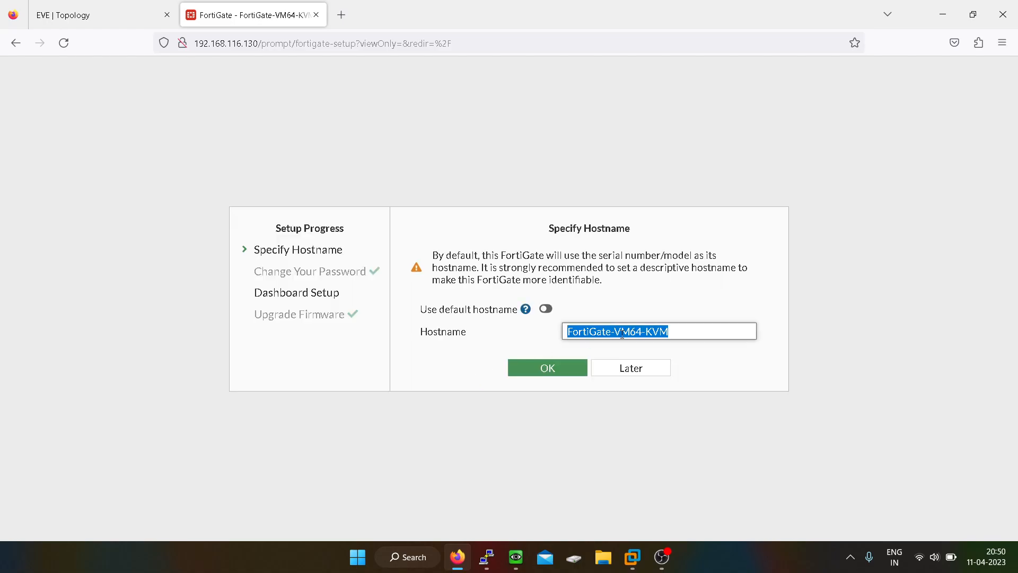
Set the hostname to Firewall and confirm it.
{"action": "type", "text": "Firewall"}
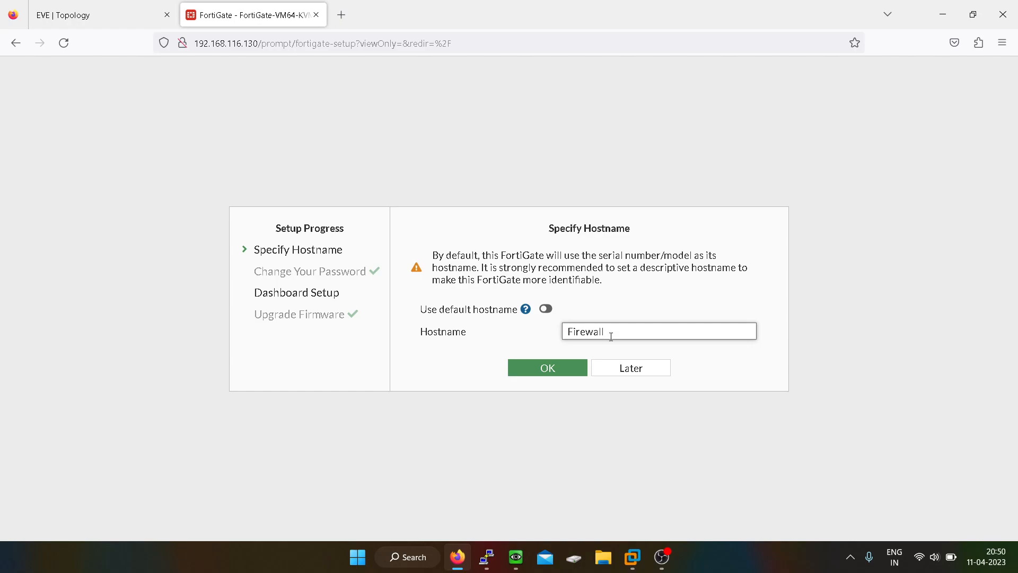
{"action": "left_click", "coordinate": [548, 367]}
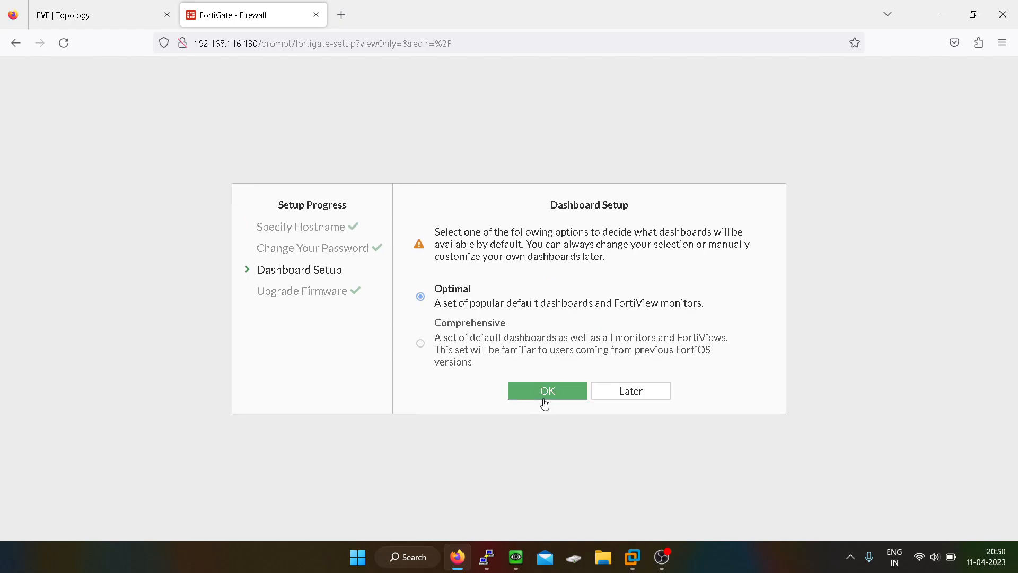
Accept the Optimal dashboards and dismiss the FortiOS 7.0.0 overview with Don't show again.
{"action": "left_click", "coordinate": [548, 390]}
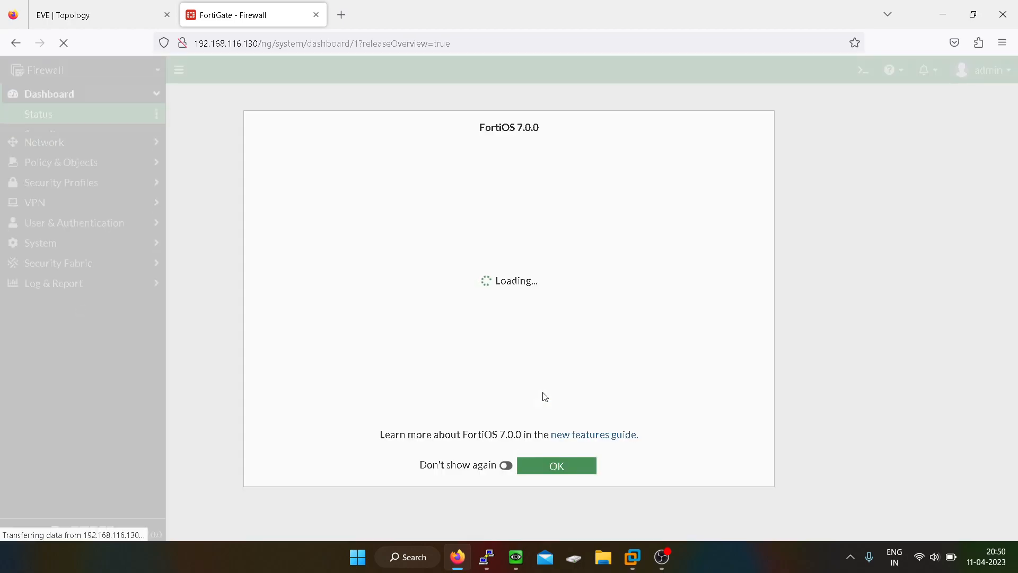
{"action": "left_click", "coordinate": [507, 465]}
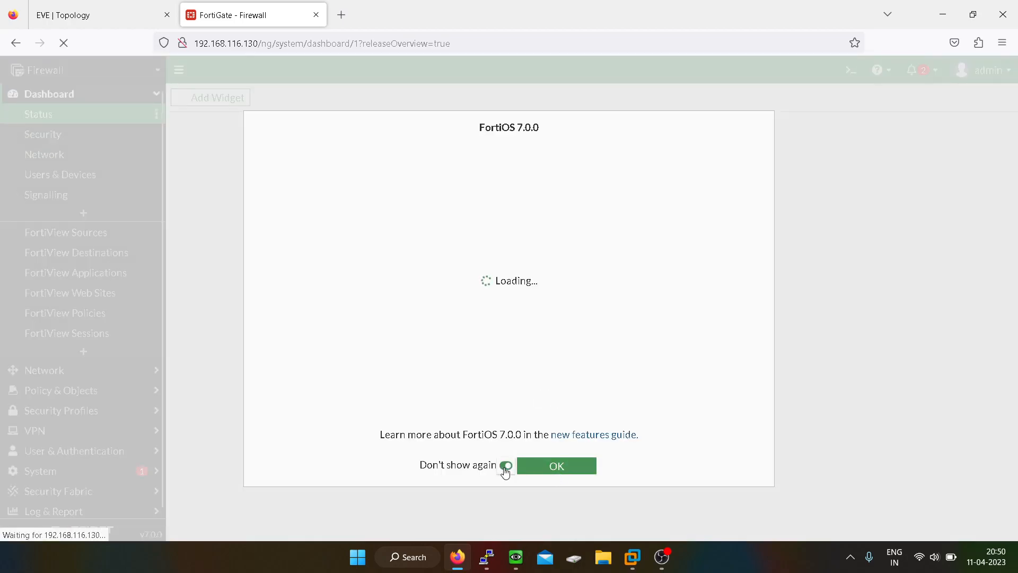
{"action": "left_click", "coordinate": [554, 466]}
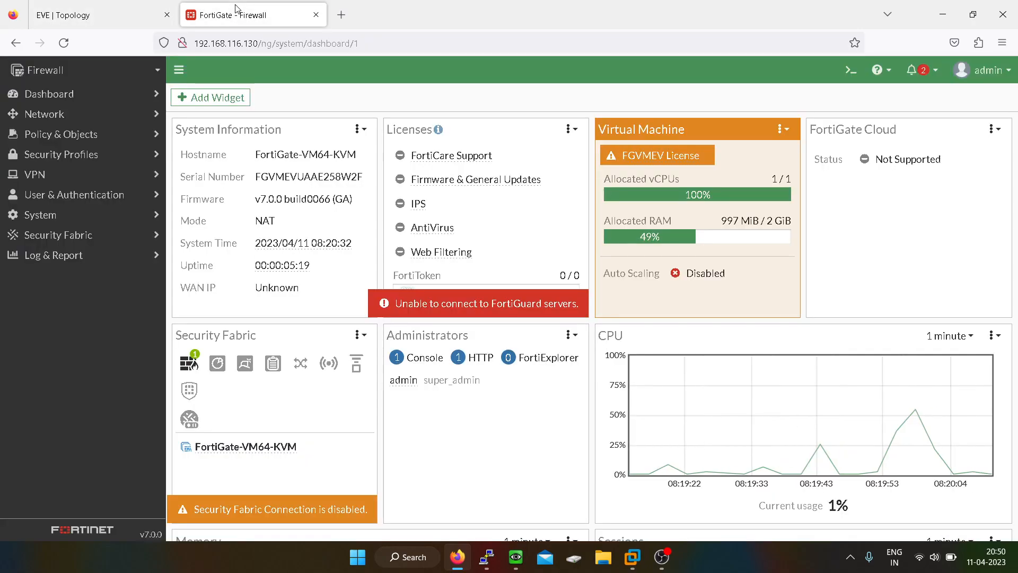
Check the EVE-NG topology page and return to the FortiGate dashboard.
{"action": "left_click", "coordinate": [101, 13]}
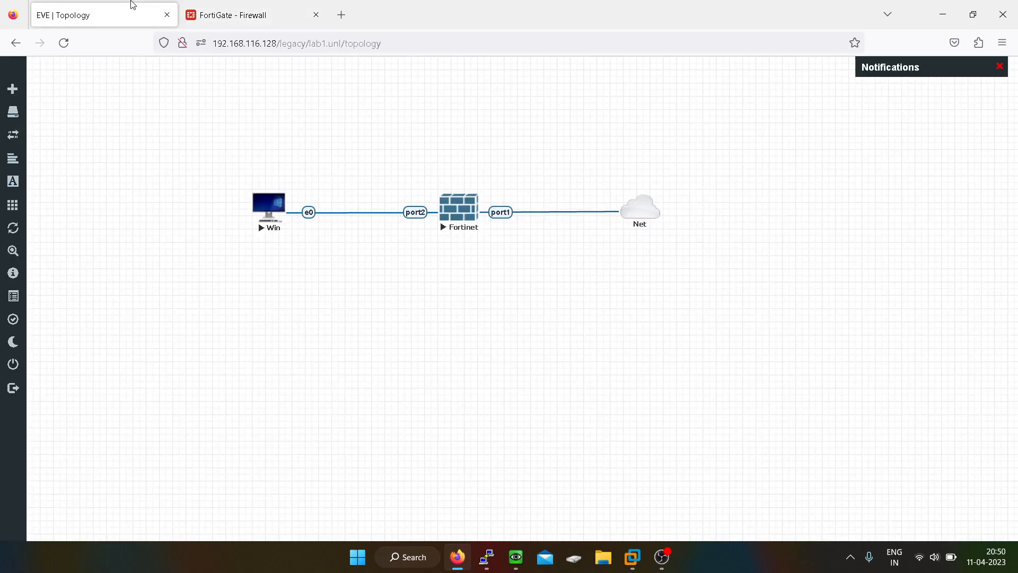
{"action": "left_click", "coordinate": [252, 14]}
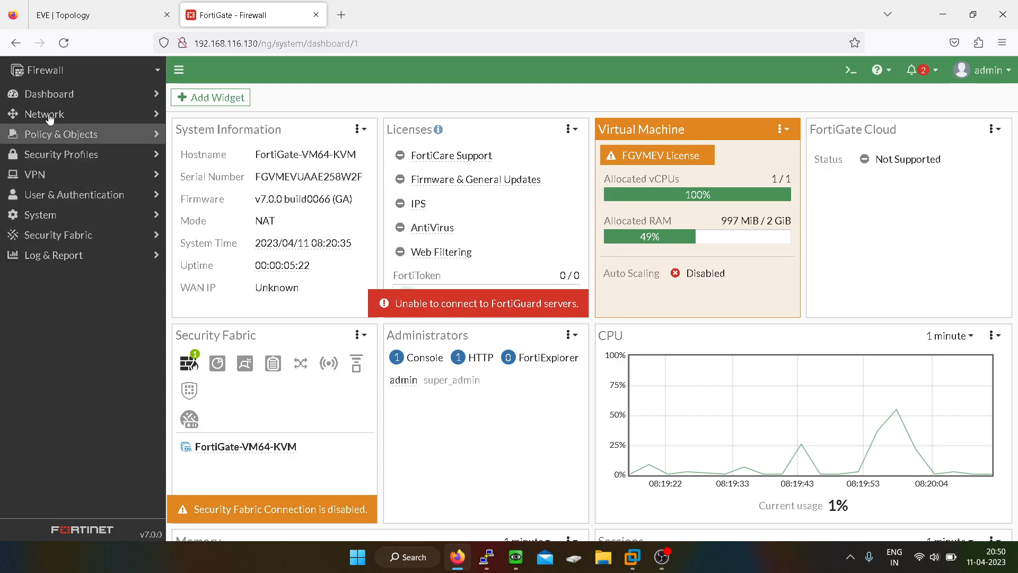
{"action": "left_click", "coordinate": [45, 113]}
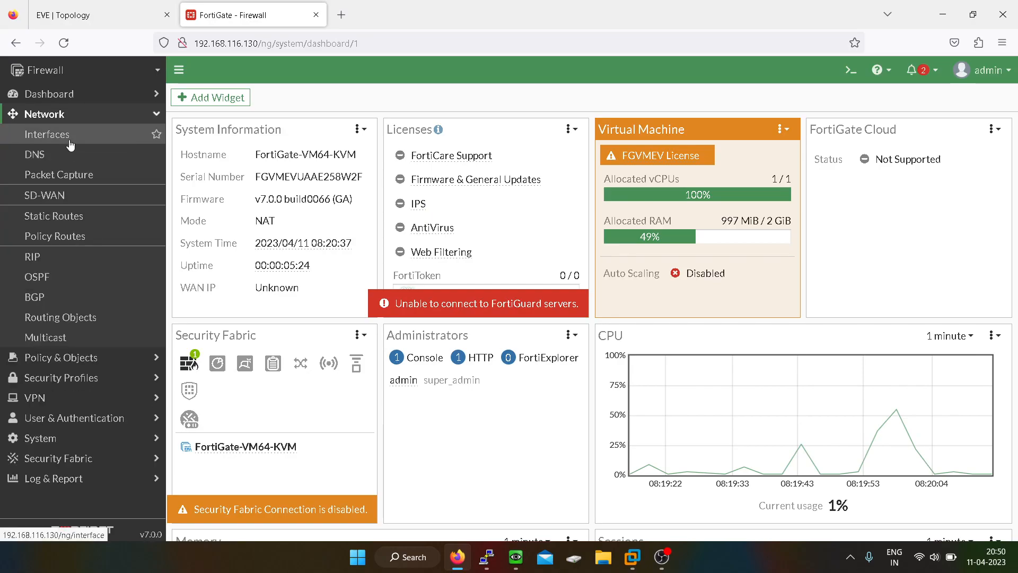
{"action": "left_click", "coordinate": [47, 134]}
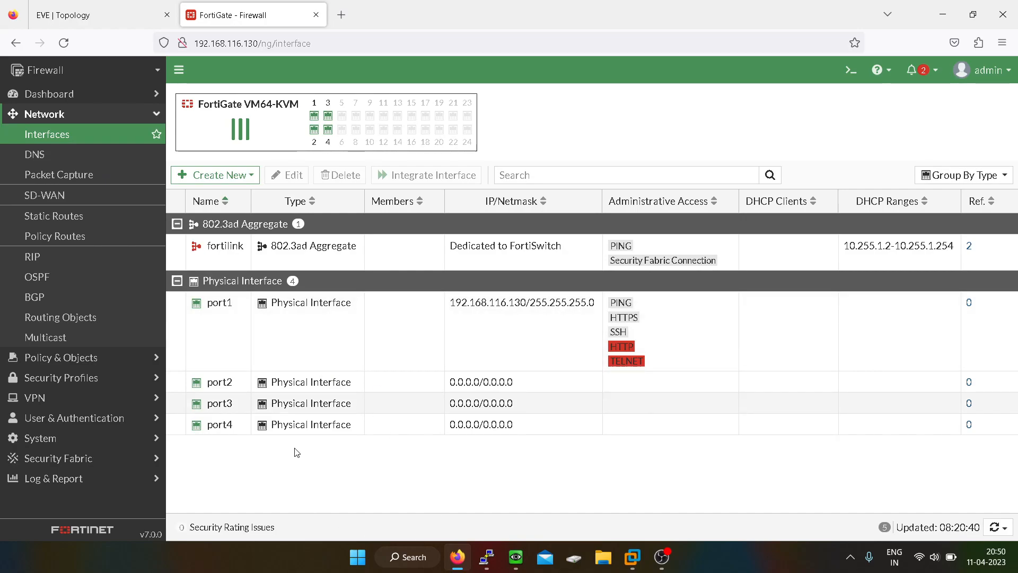
{"action": "mouse_move", "coordinate": [204, 314]}
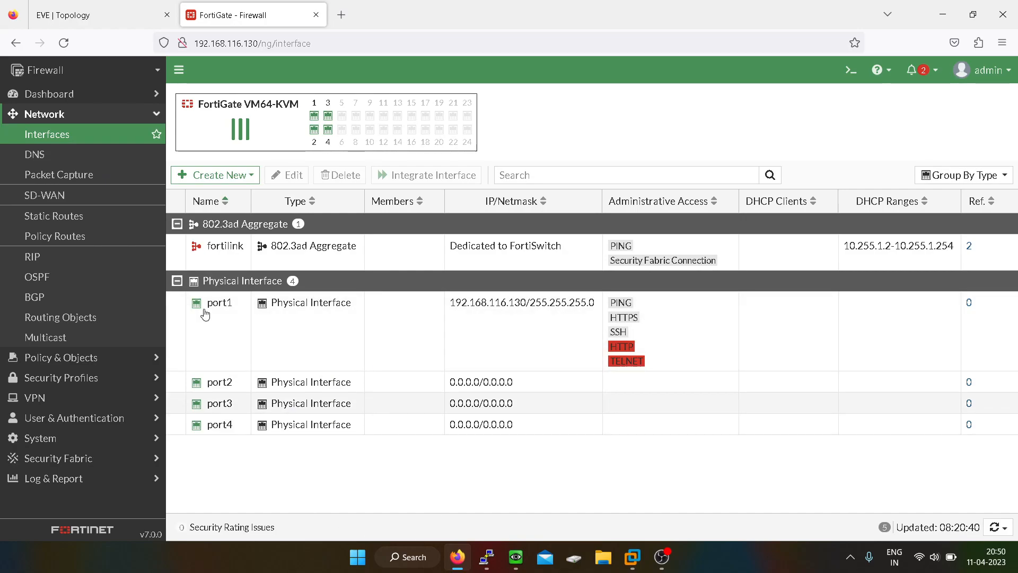
{"action": "left_click", "coordinate": [100, 13]}
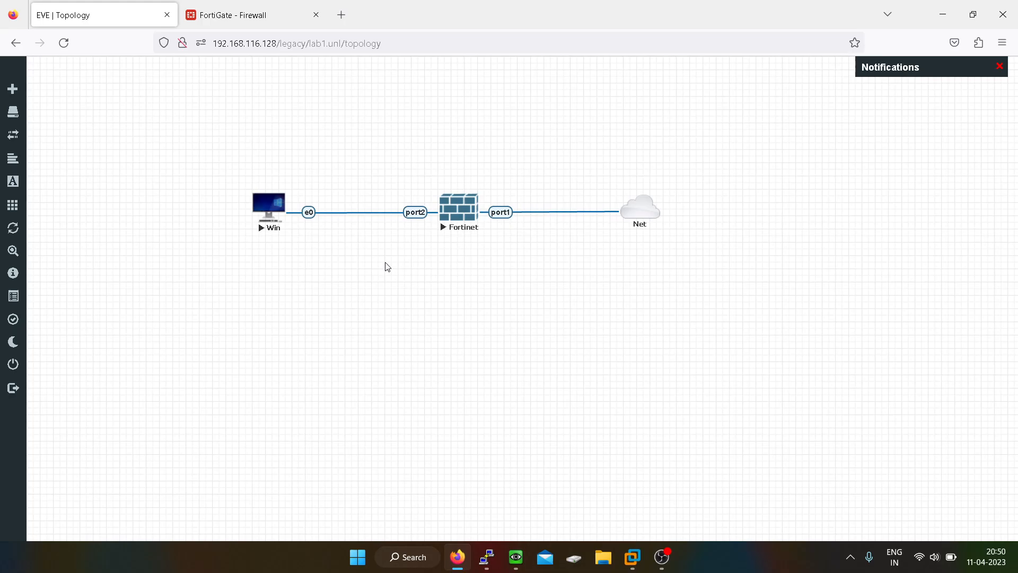
{"action": "left_click", "coordinate": [252, 14]}
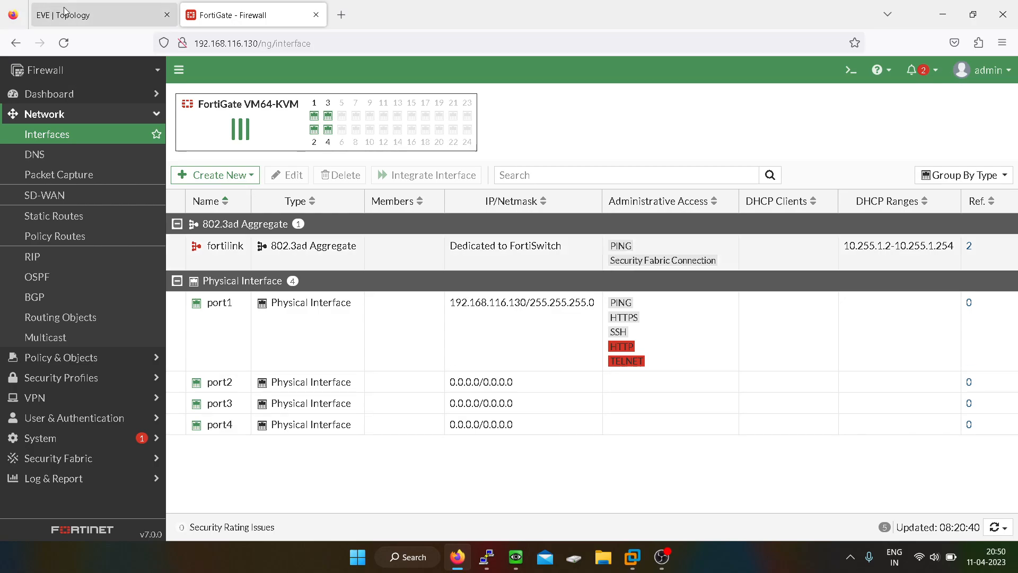
{"action": "left_click", "coordinate": [98, 13]}
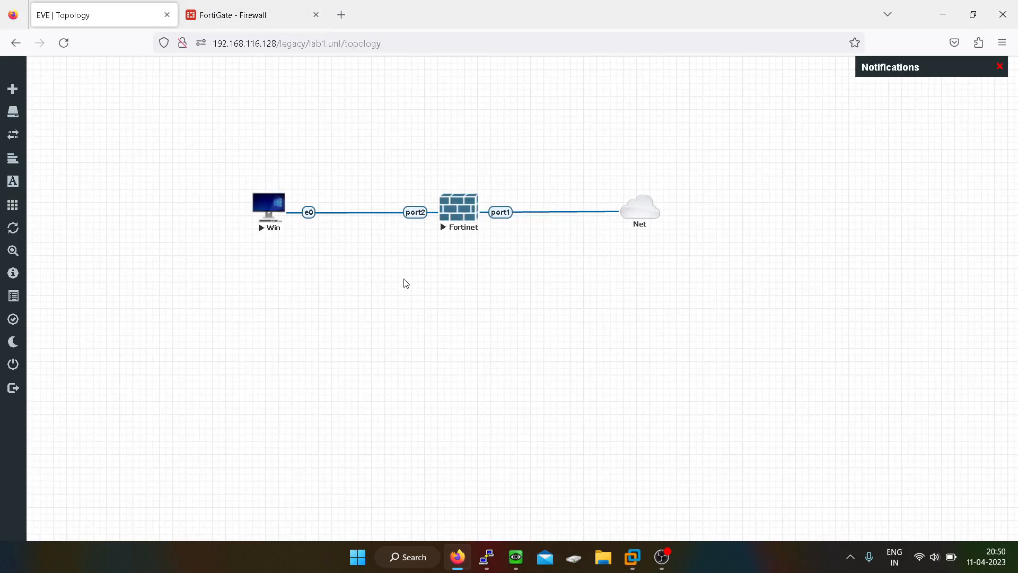
{"action": "left_click", "coordinate": [241, 15]}
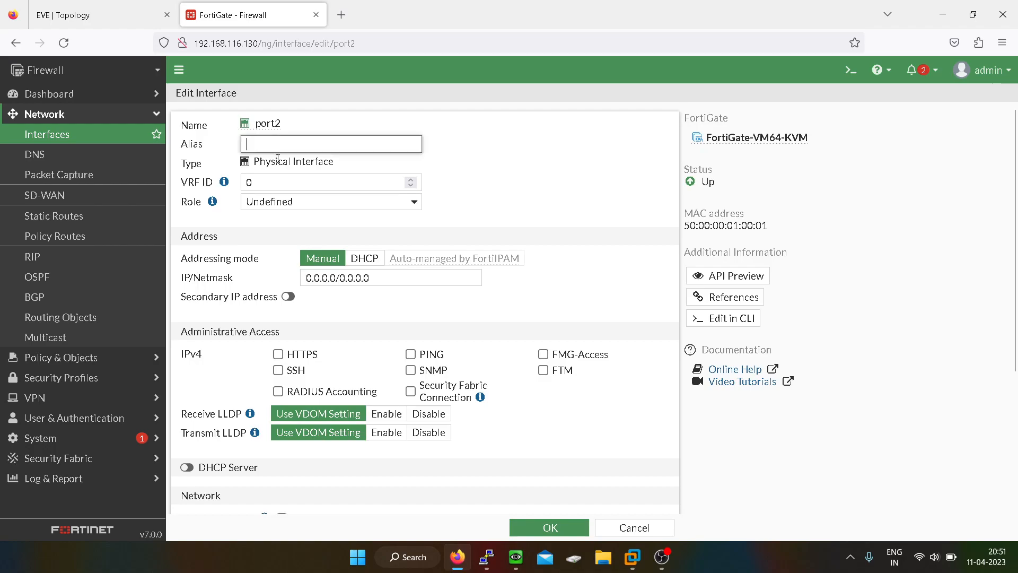
Give port2 the alias LAN, role LAN and IP 10.1.1.1/24, checking the topology for its connected device.
{"action": "type", "text": "LAN"}
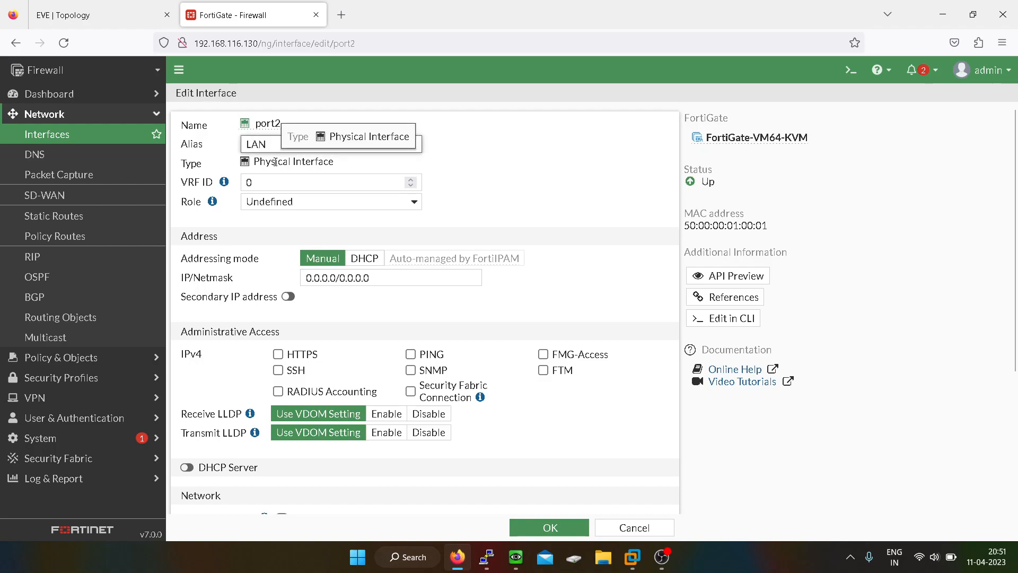
{"action": "left_click", "coordinate": [330, 201]}
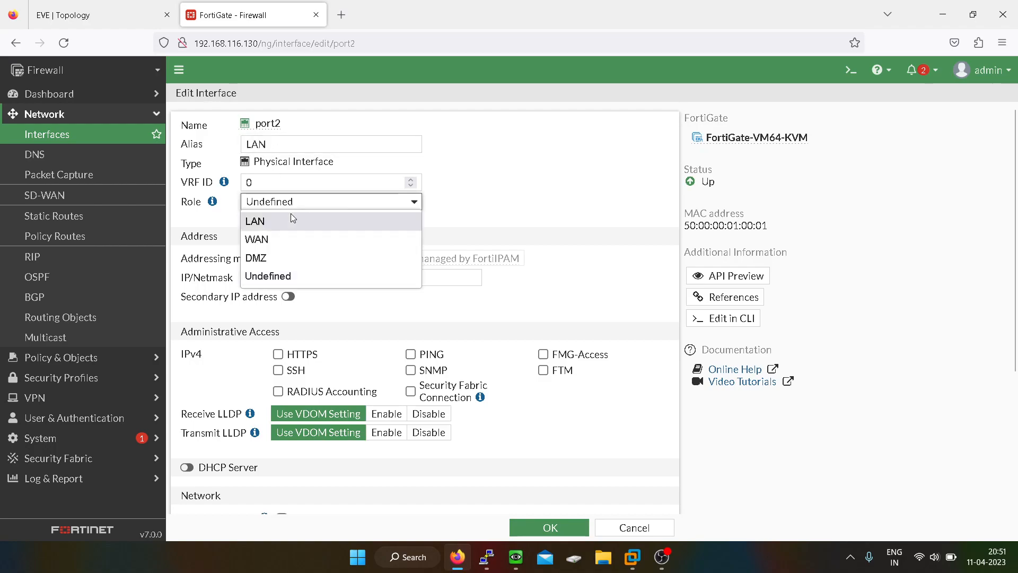
{"action": "left_click", "coordinate": [256, 221]}
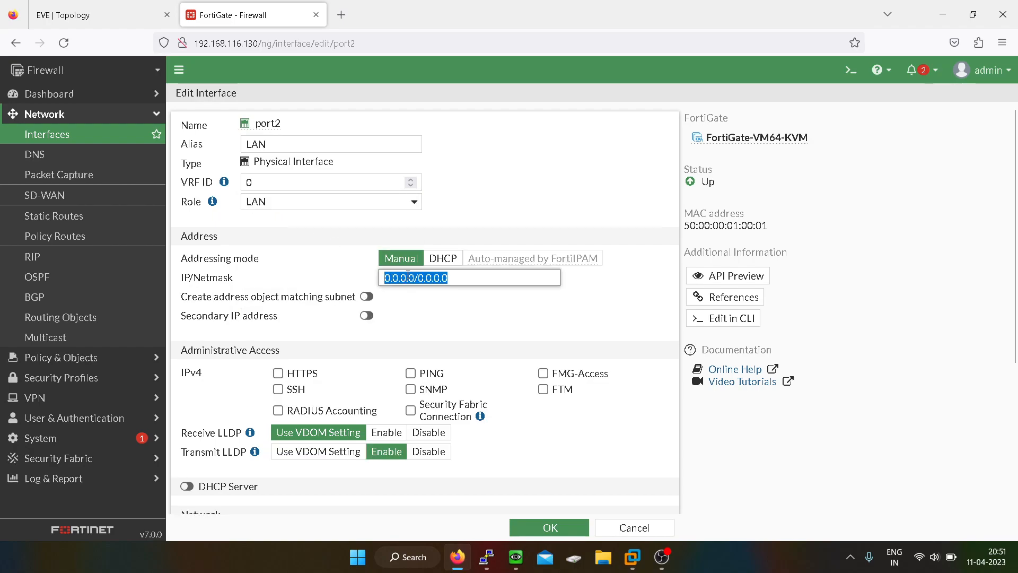
{"action": "type", "text": "10.1.1.1/24"}
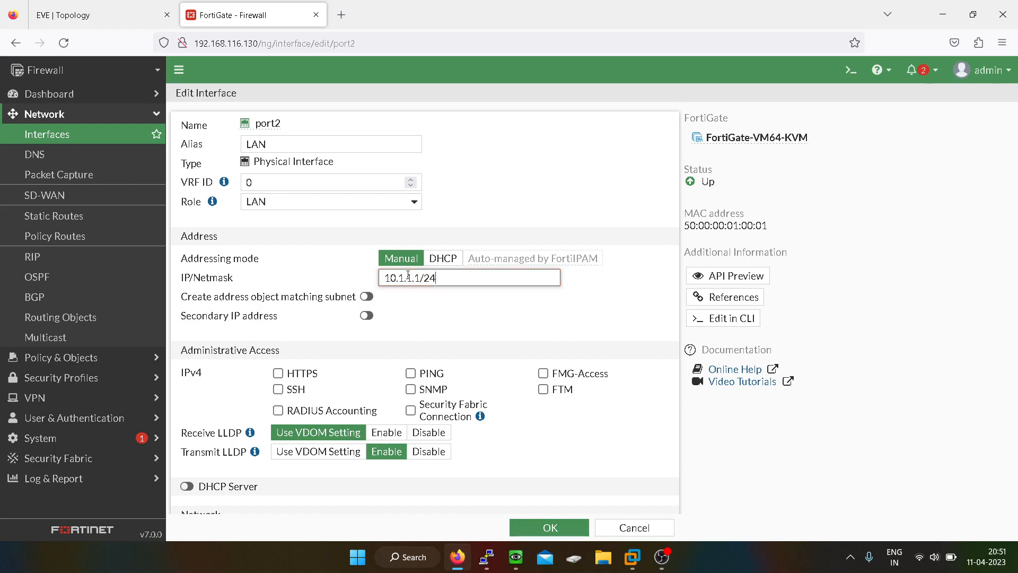
{"action": "left_click", "coordinate": [97, 13]}
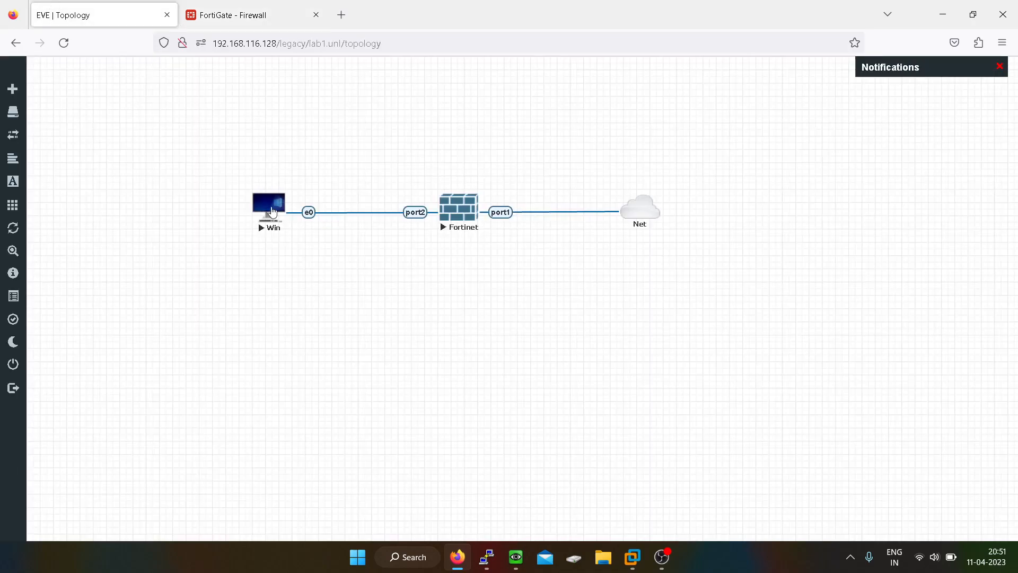
{"action": "left_click", "coordinate": [252, 14]}
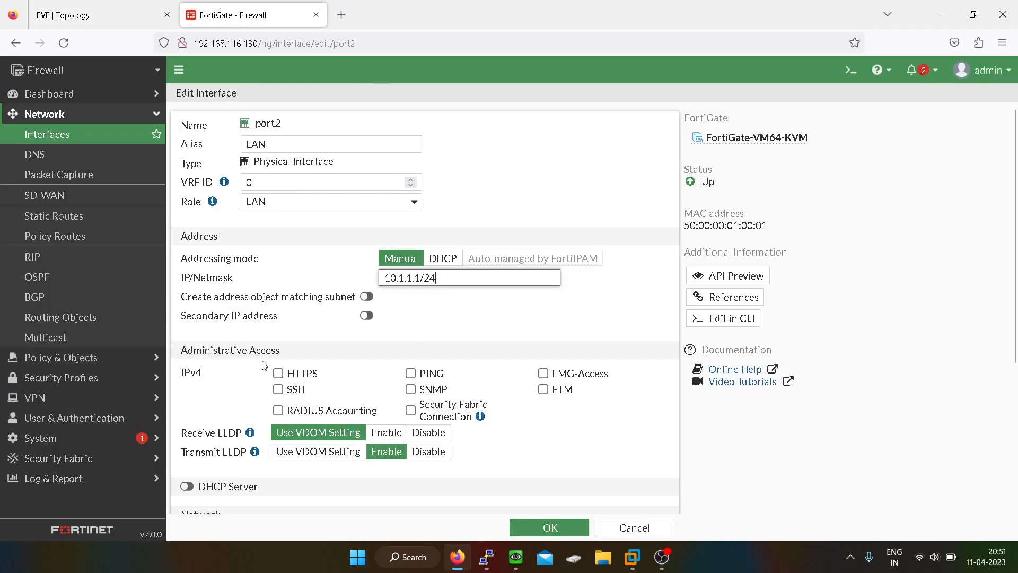
Allow HTTPS, SSH and PING administrative access on port2 and save the interface.
{"action": "scroll", "scroll_direction": "down", "scroll_amount": 3}
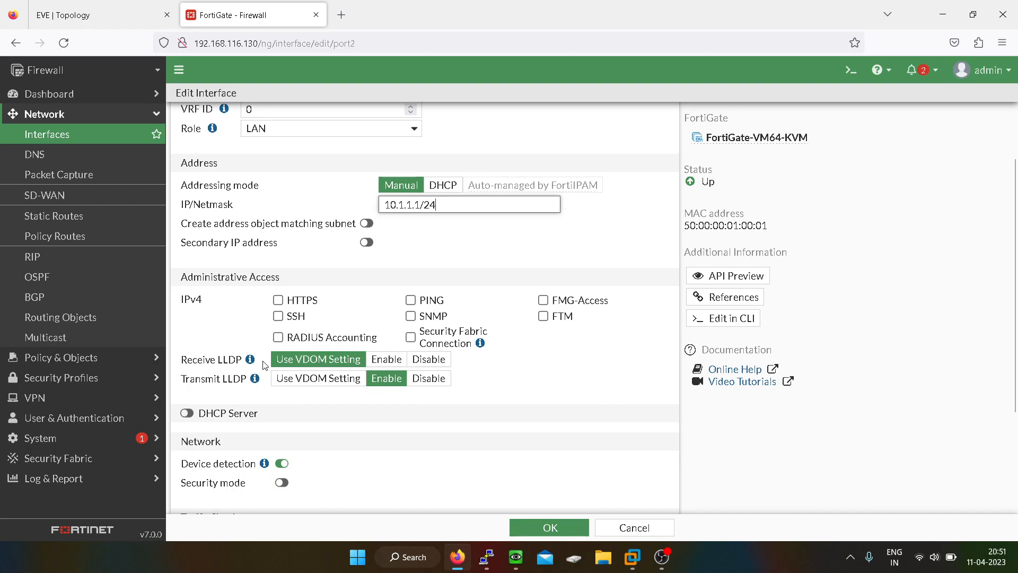
{"action": "left_click", "coordinate": [278, 300]}
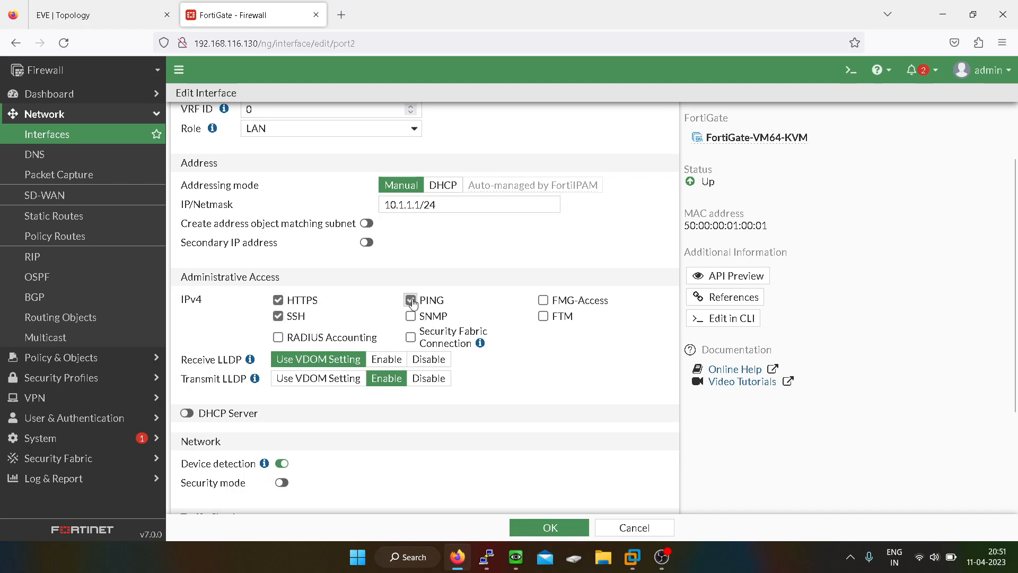
{"action": "scroll", "scroll_direction": "down", "scroll_amount": 3}
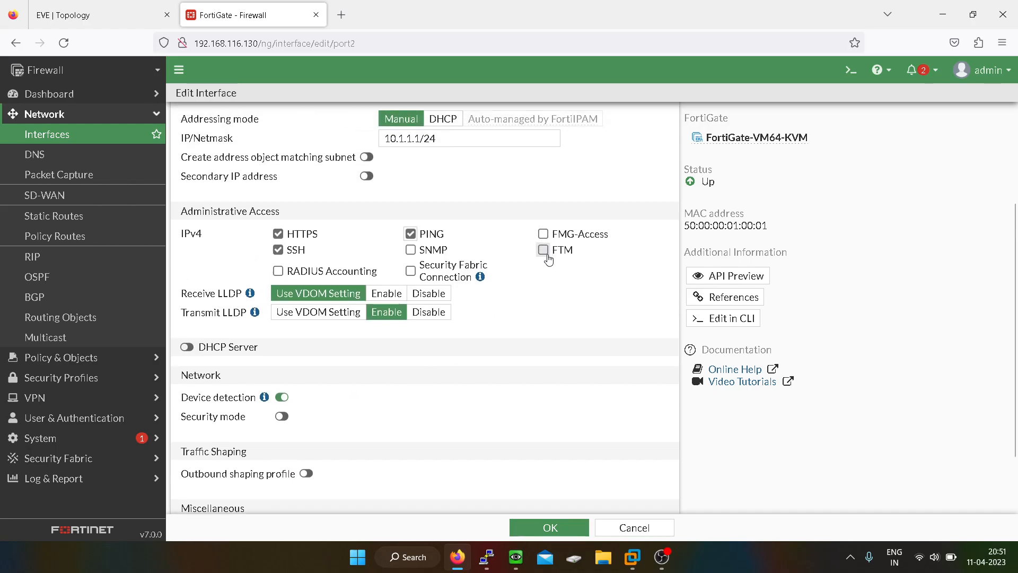
{"action": "left_click", "coordinate": [543, 249]}
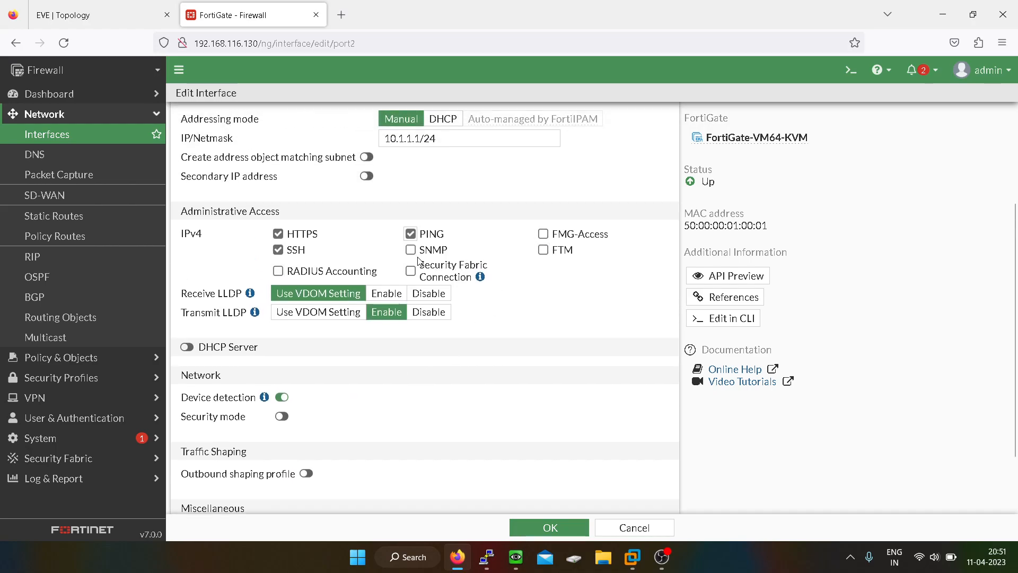
{"action": "scroll", "scroll_direction": "down", "scroll_amount": 3}
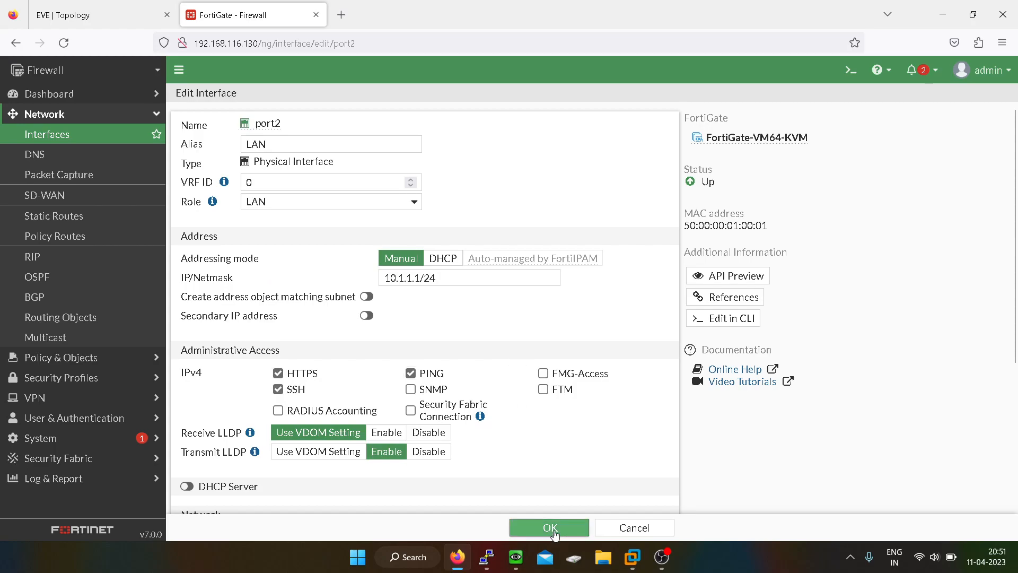
{"action": "left_click", "coordinate": [548, 527]}
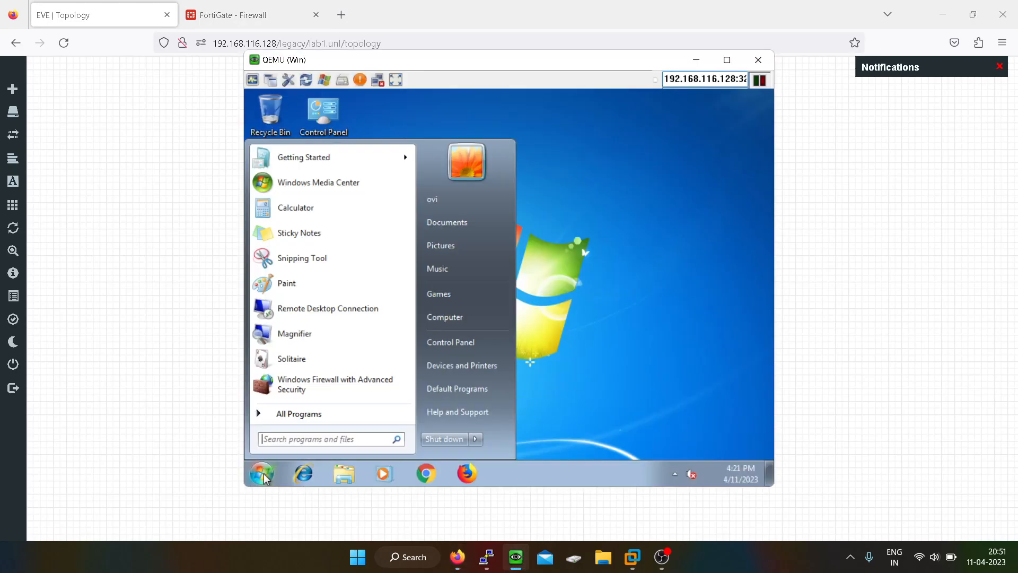
In a command prompt, run ipconfig showing 10.1.1.2 and ping the firewall at 10.1.1.1.
{"action": "left_click", "coordinate": [262, 473]}
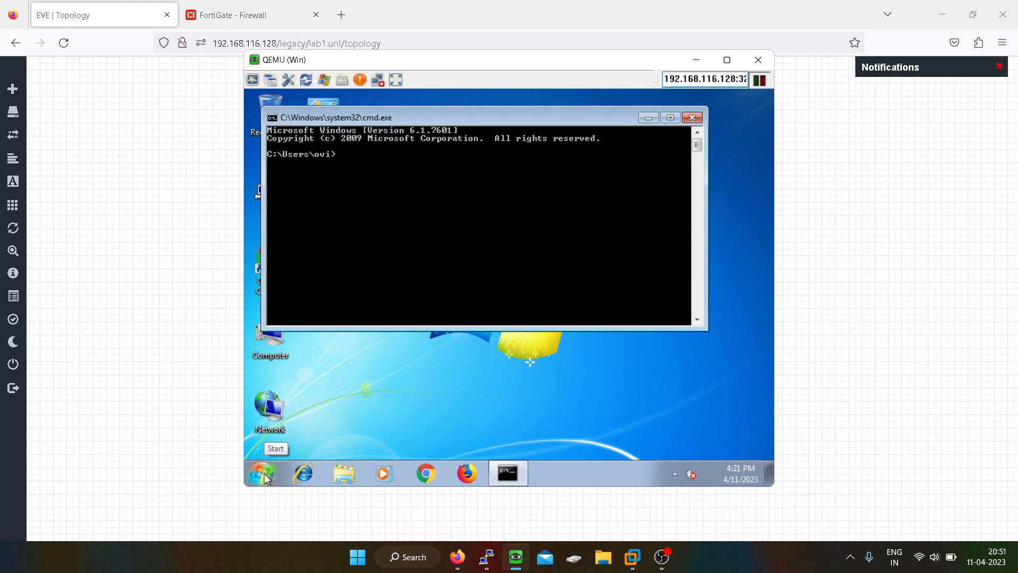
{"action": "type", "text": "ipconfig"}
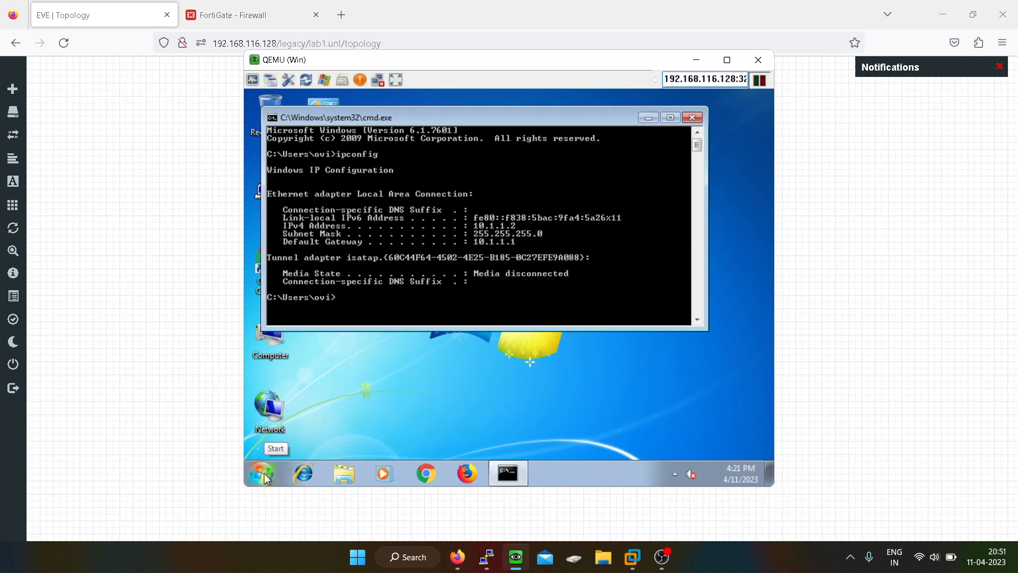
{"action": "type", "text": "ping"}
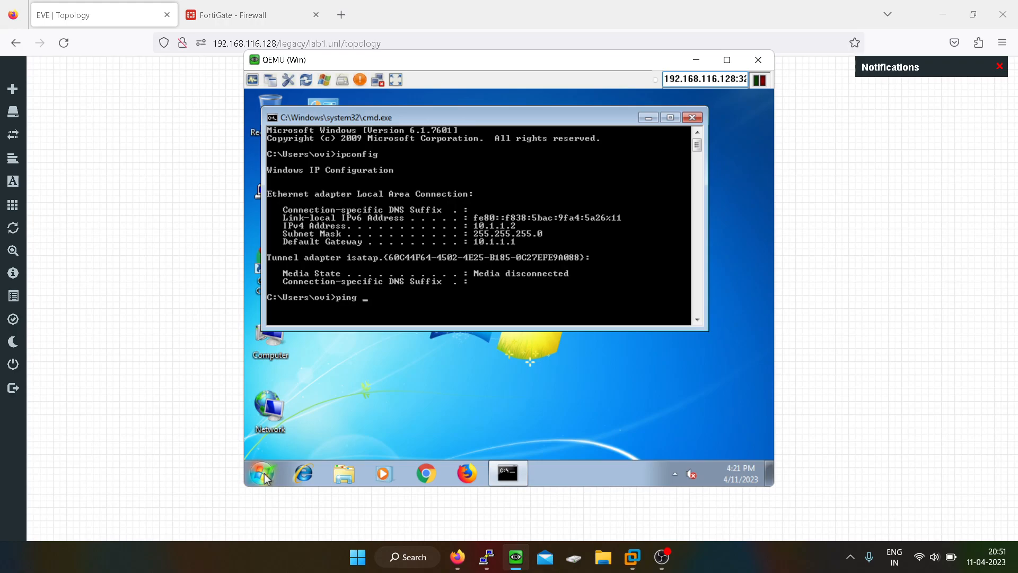
{"action": "type", "text": "10.1.1.1"}
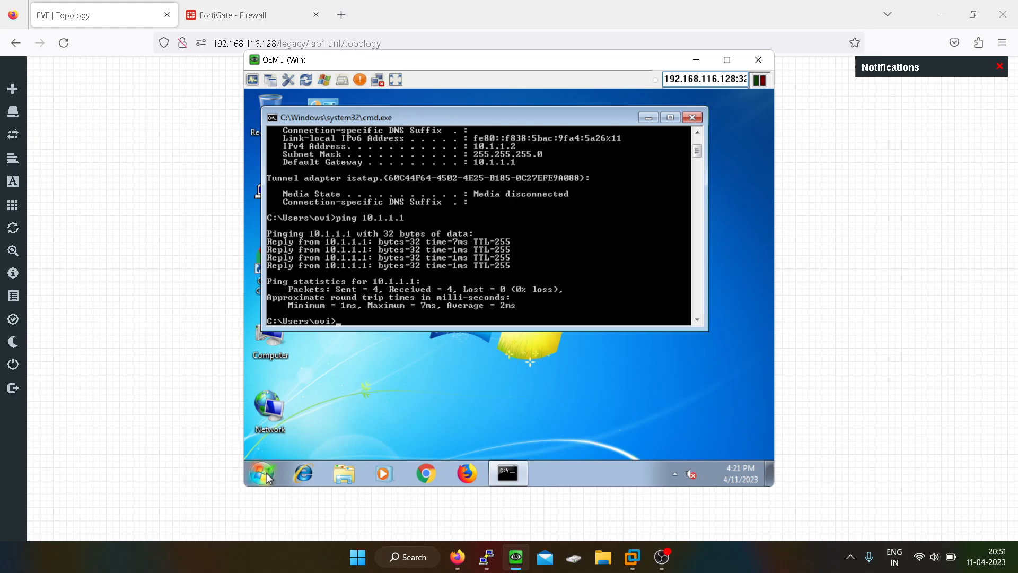
Start pinging 8.8.8.8 and close the PC's console window.
{"action": "type", "text": "ping"}
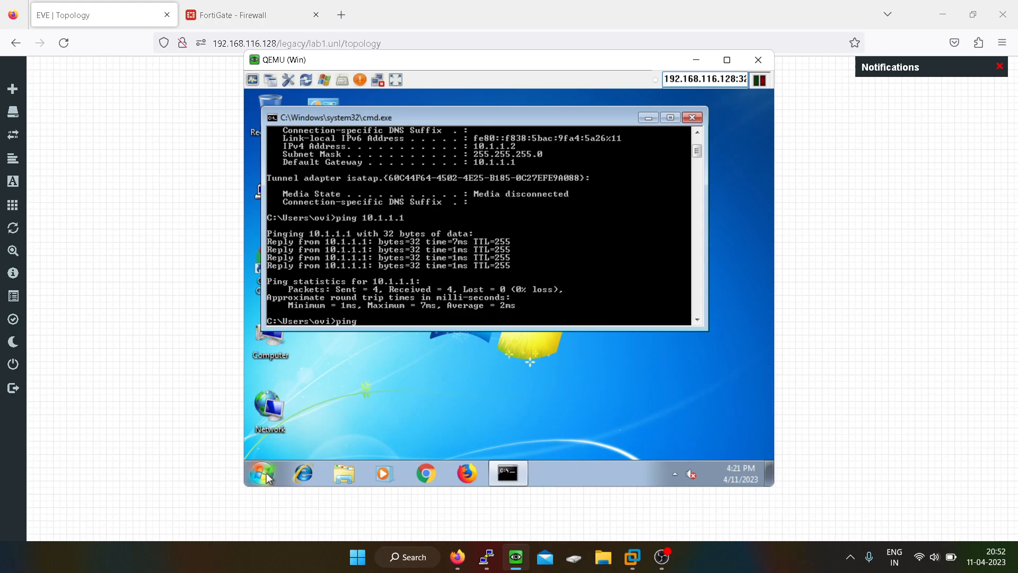
{"action": "type", "text": "8.8.8.8"}
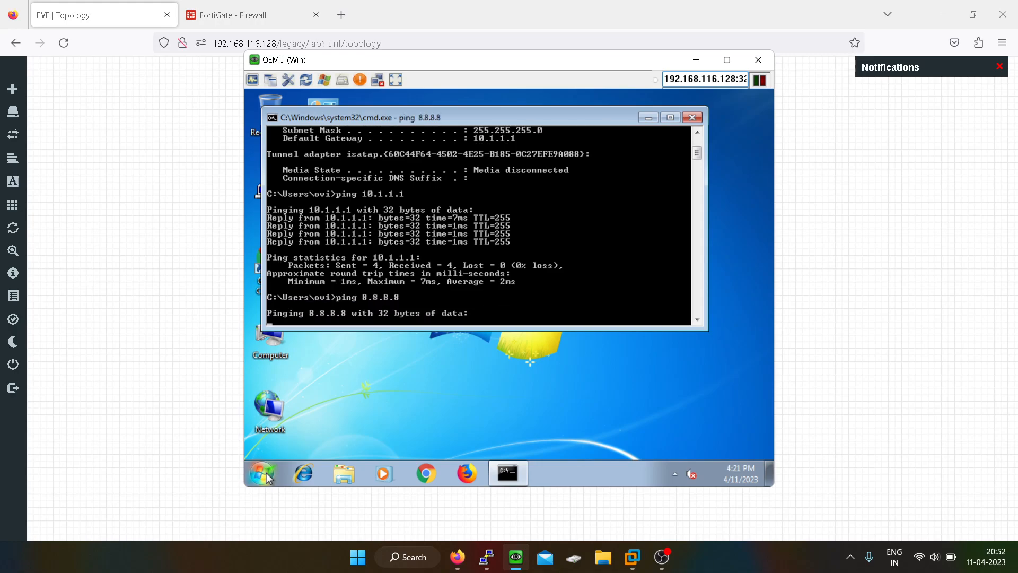
{"action": "left_click", "coordinate": [757, 60]}
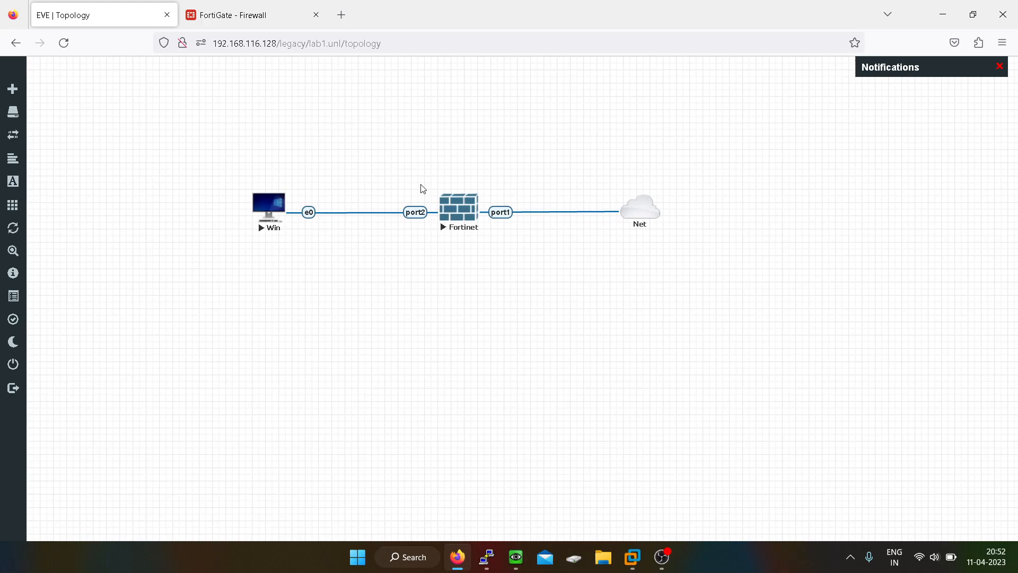
{"action": "mouse_move", "coordinate": [401, 184]}
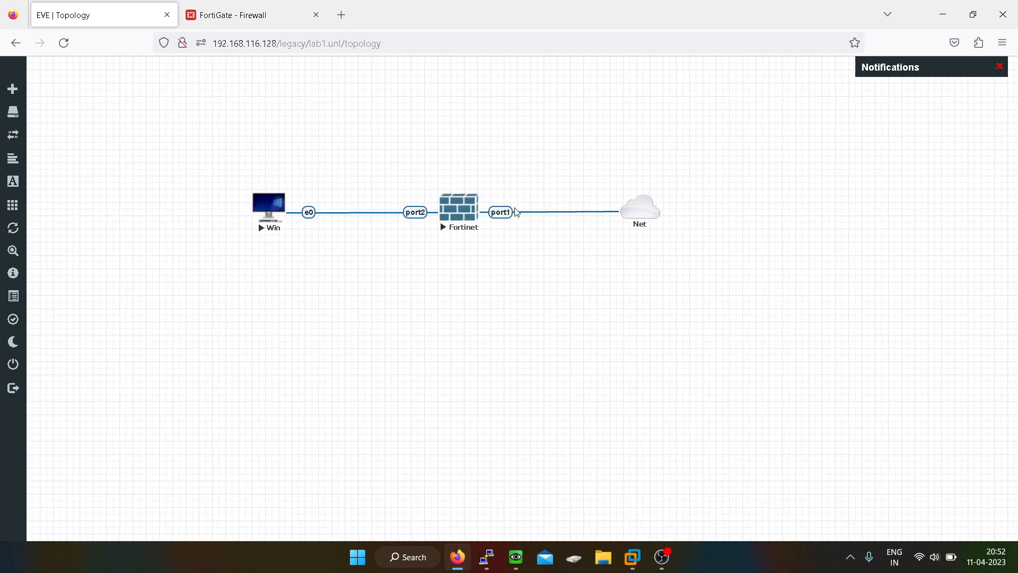
{"action": "mouse_move", "coordinate": [518, 204]}
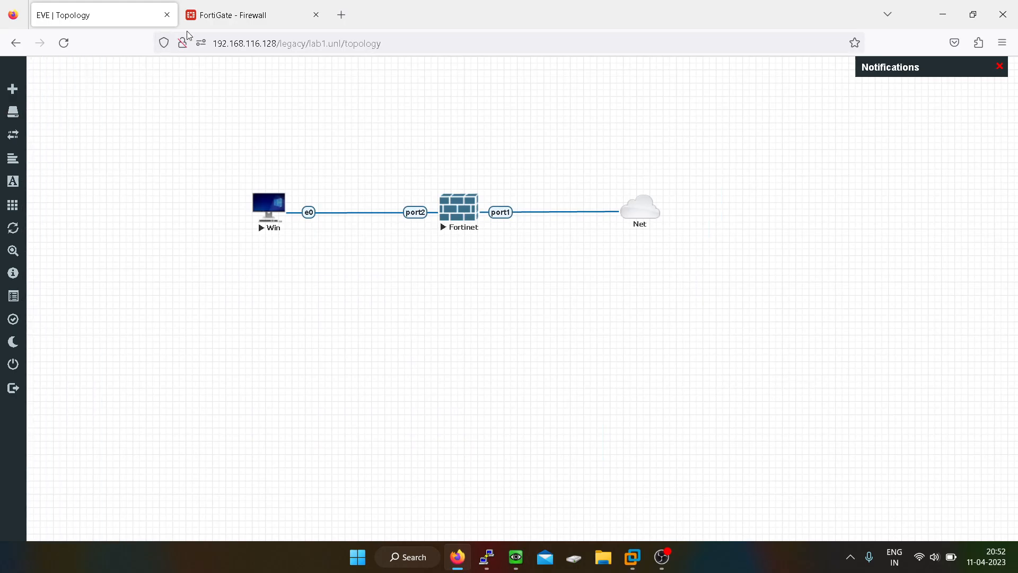
Return to the FortiGate tab and expand the Security Profiles section.
{"action": "left_click", "coordinate": [252, 14]}
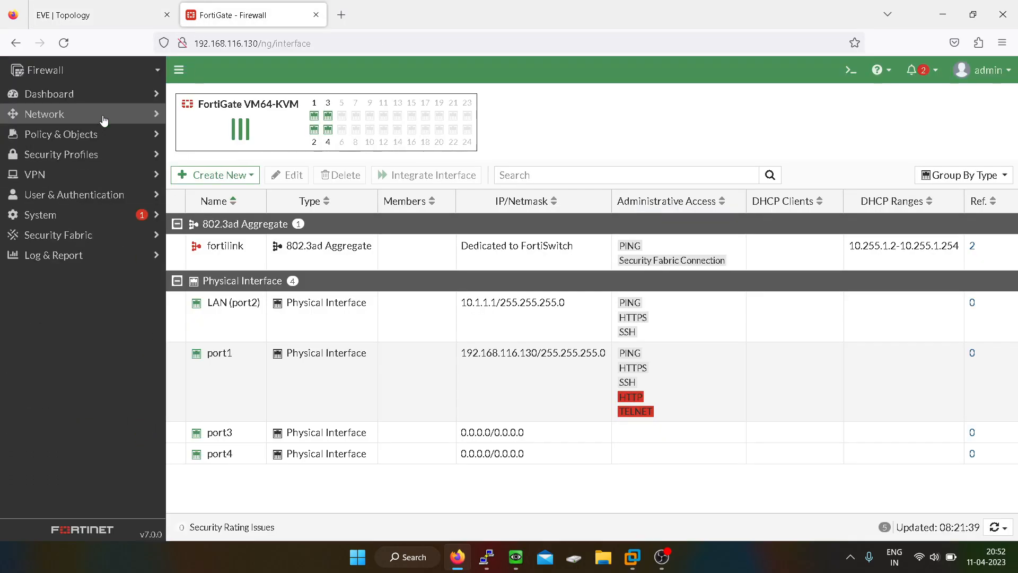
{"action": "left_click", "coordinate": [62, 154]}
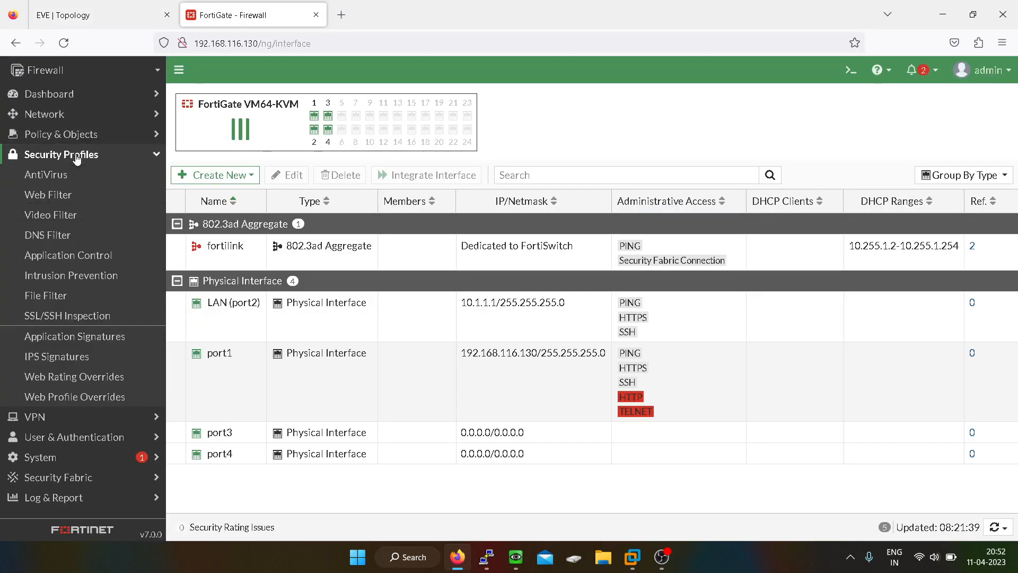
{"action": "mouse_move", "coordinate": [61, 134]}
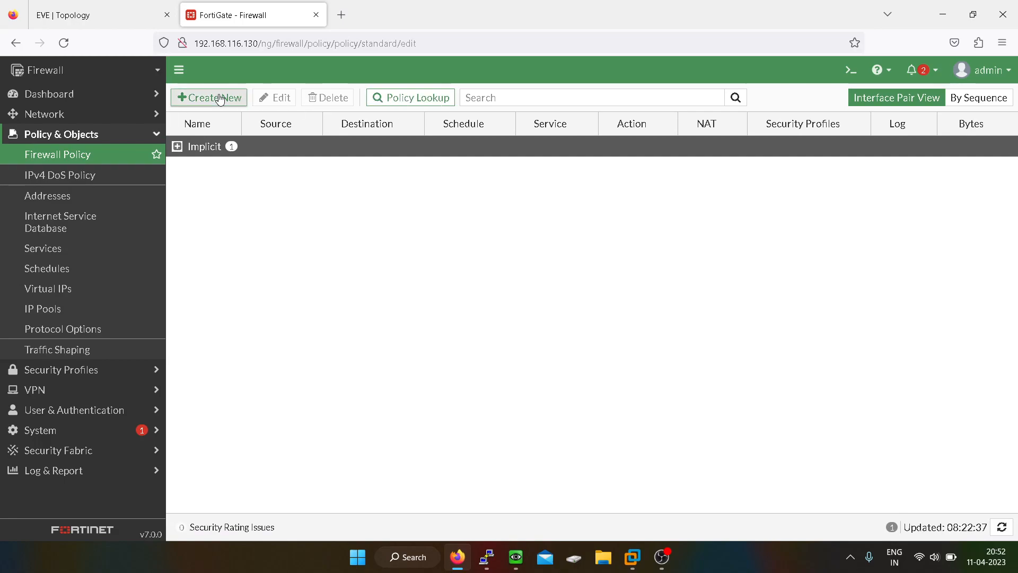
Create a new firewall policy named LAN_WAN with incoming interface LAN (port2).
{"action": "left_click", "coordinate": [209, 98]}
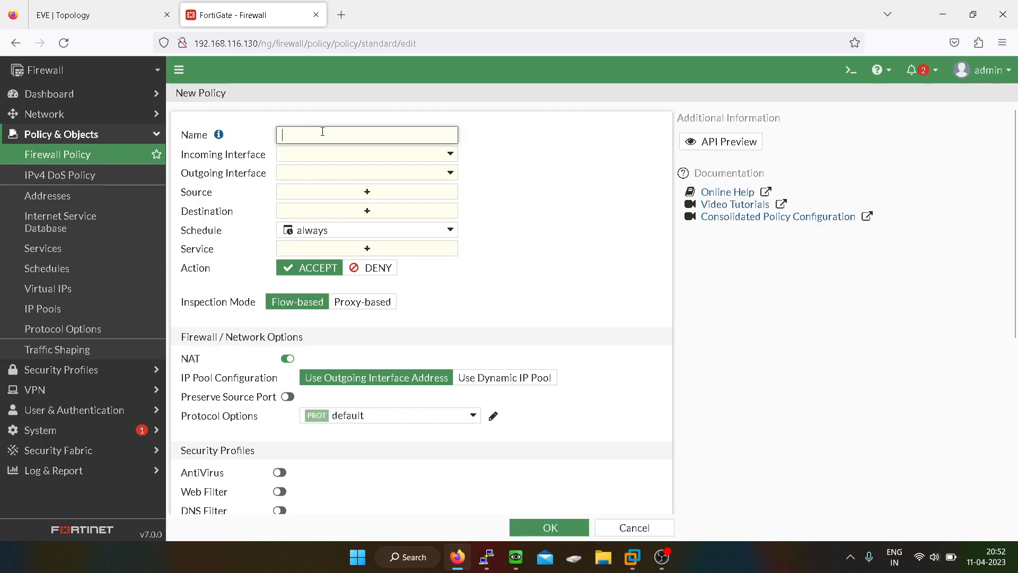
{"action": "type", "text": "LAN_"}
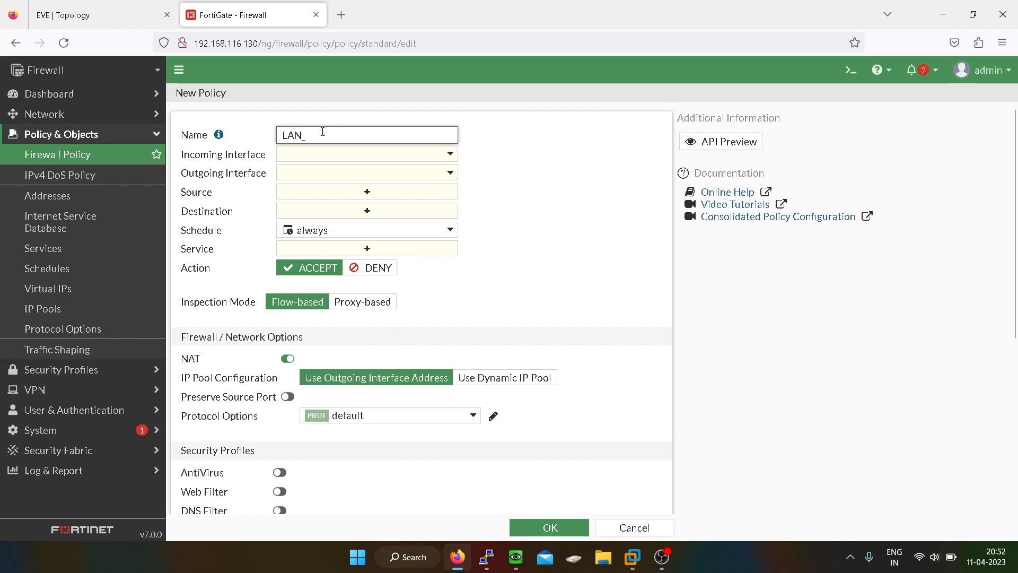
{"action": "type", "text": "WAN"}
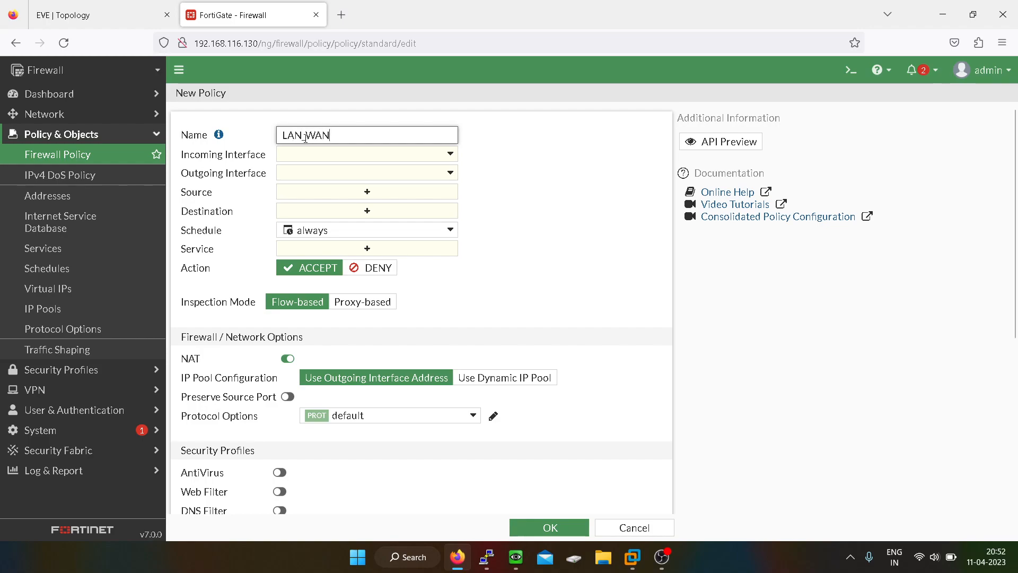
{"action": "left_click", "coordinate": [365, 153]}
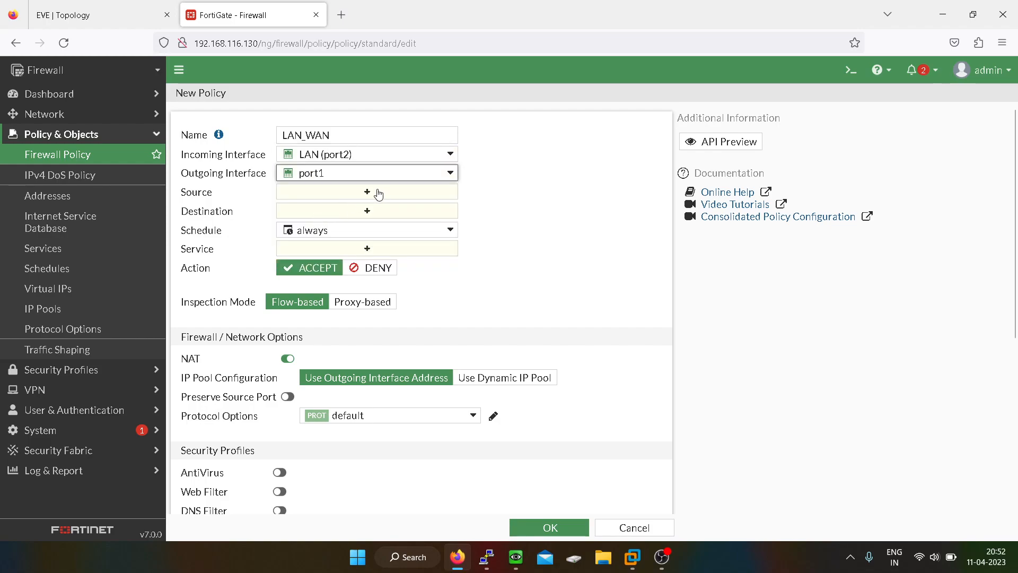
Set source all, destination all and service ALL for the LAN_WAN policy.
{"action": "left_click", "coordinate": [366, 191]}
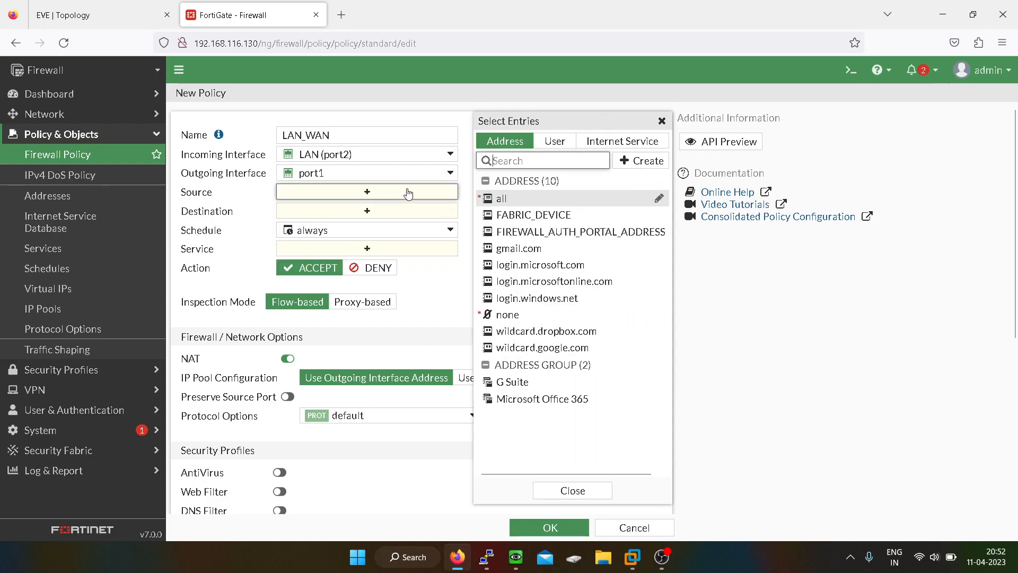
{"action": "left_click", "coordinate": [502, 198]}
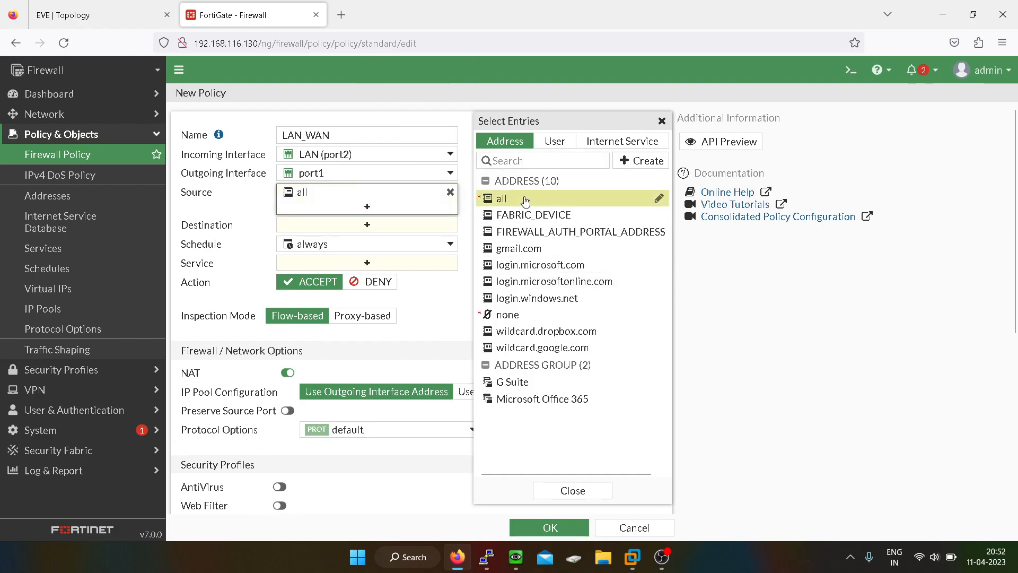
{"action": "left_click", "coordinate": [571, 490]}
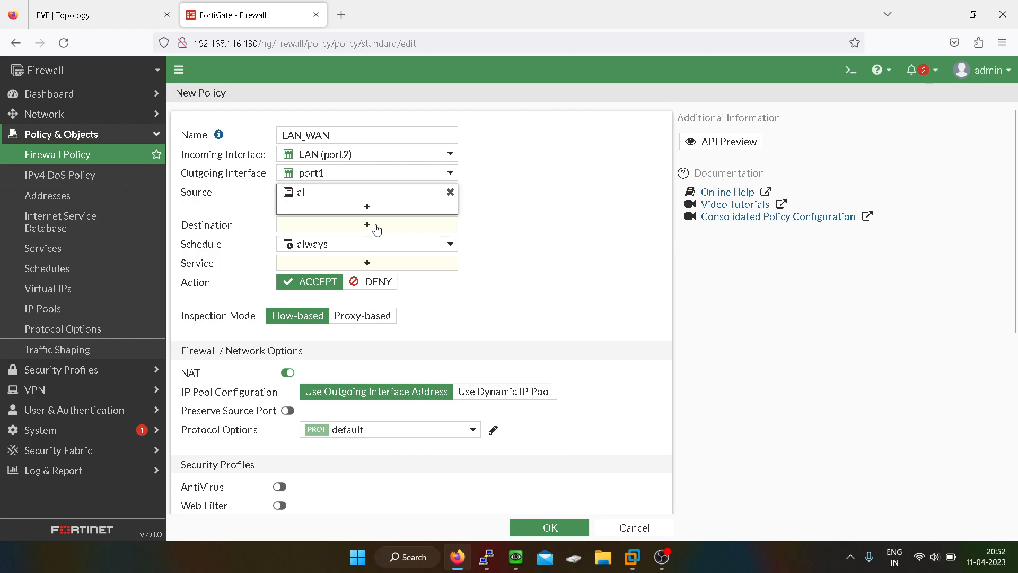
{"action": "left_click", "coordinate": [367, 224]}
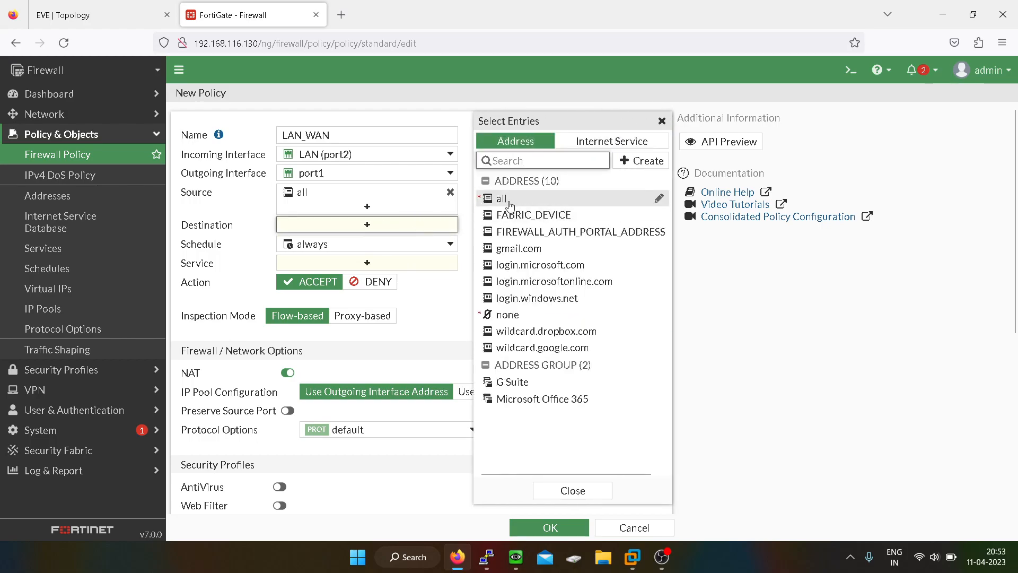
{"action": "left_click", "coordinate": [501, 199]}
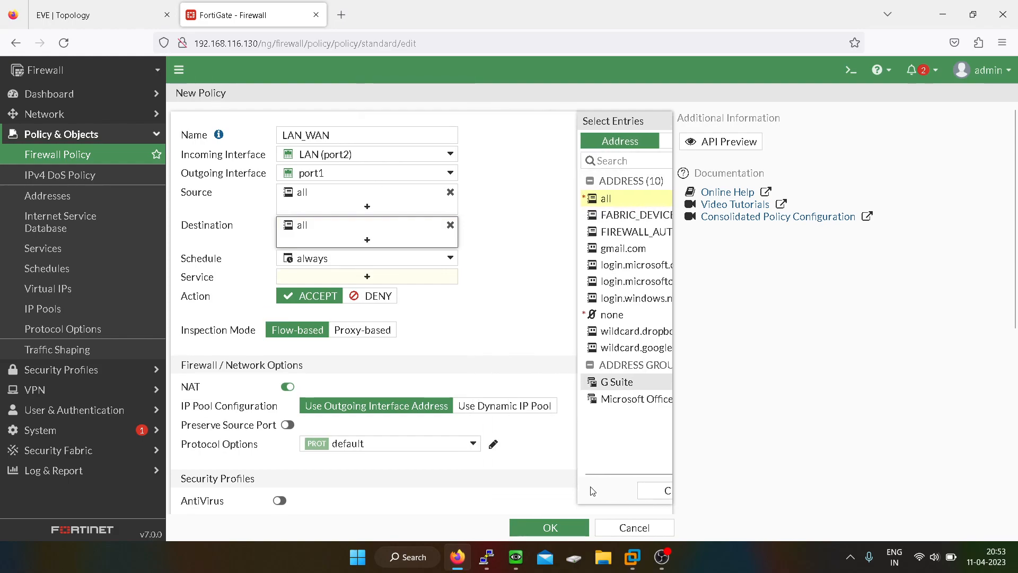
{"action": "left_click", "coordinate": [367, 276]}
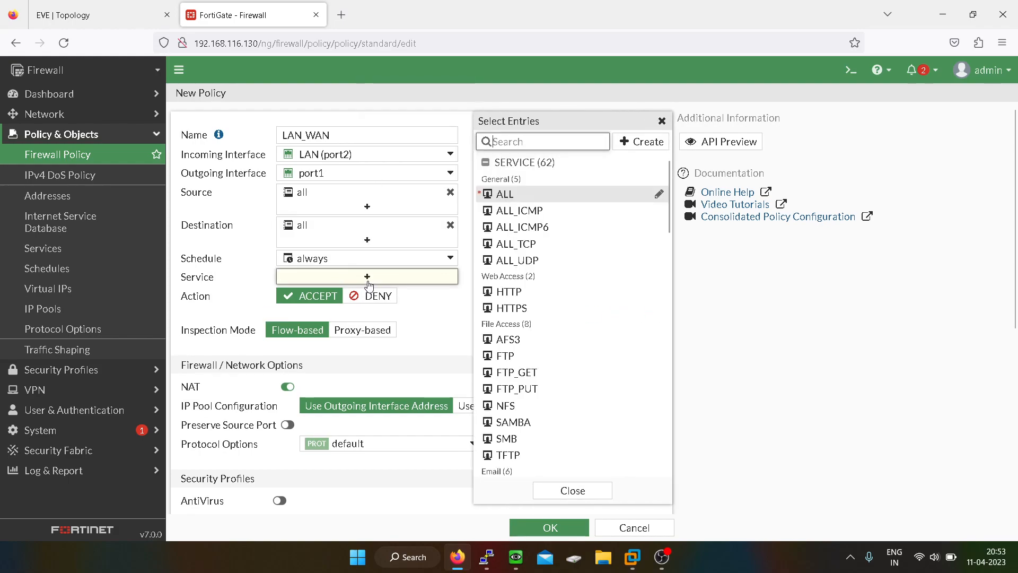
{"action": "left_click", "coordinate": [501, 193]}
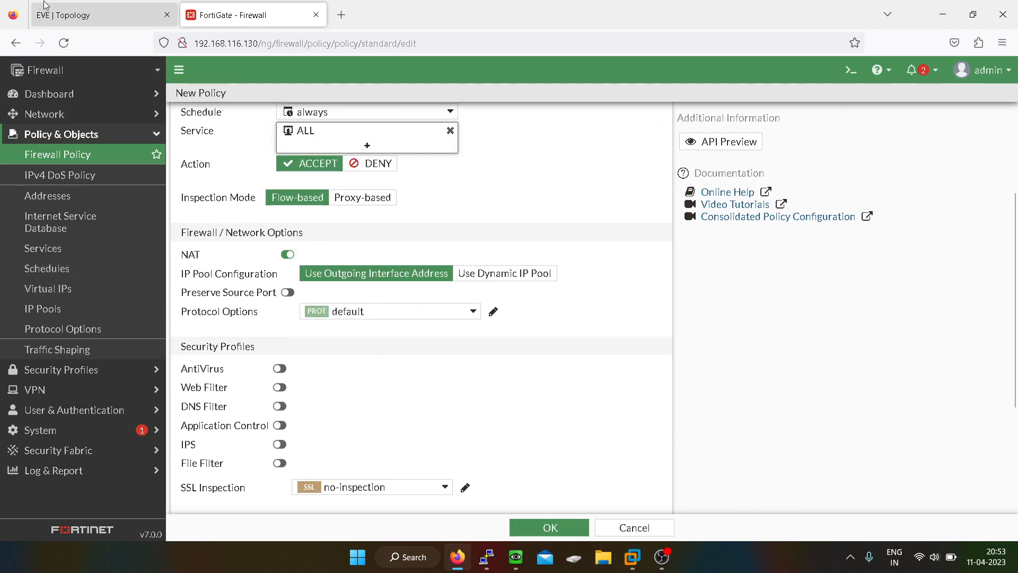
{"action": "left_click", "coordinate": [103, 13]}
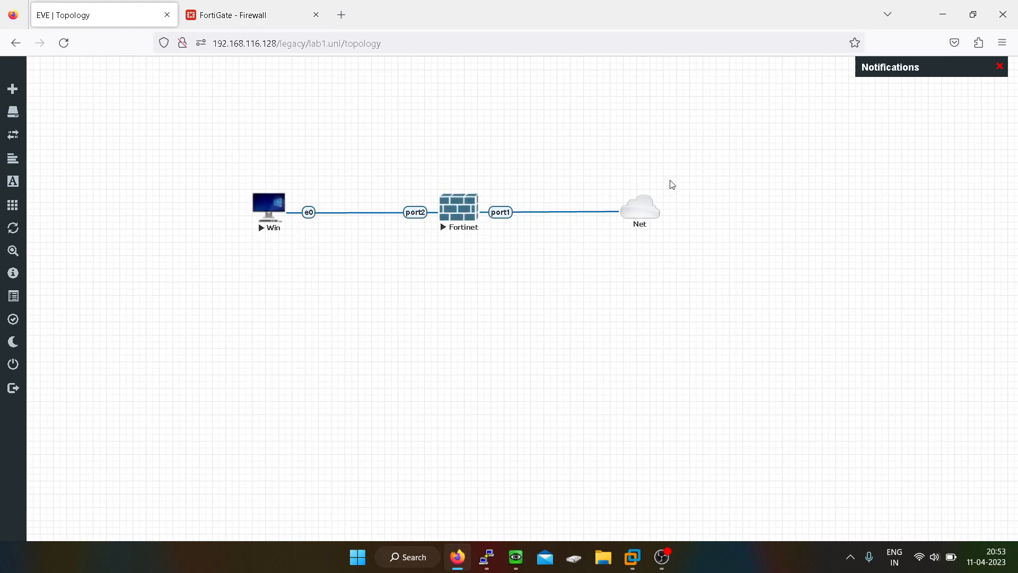
{"action": "mouse_move", "coordinate": [543, 190]}
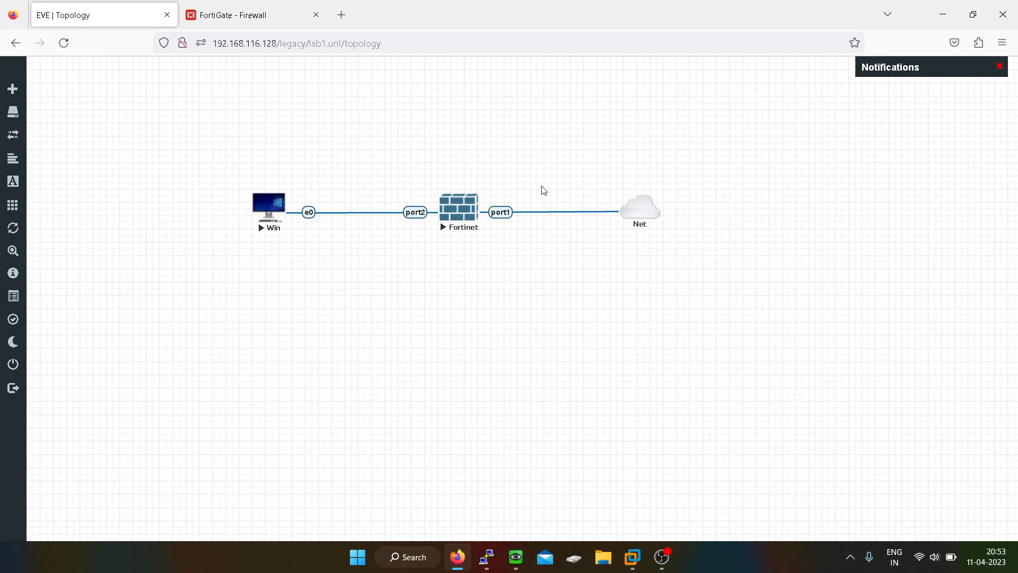
{"action": "mouse_move", "coordinate": [586, 182]}
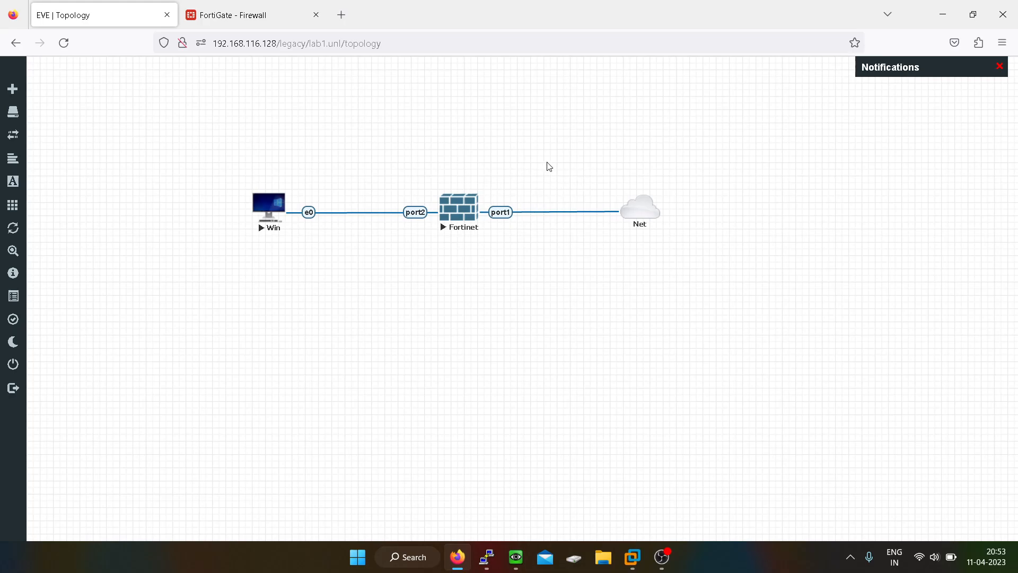
{"action": "mouse_move", "coordinate": [425, 194]}
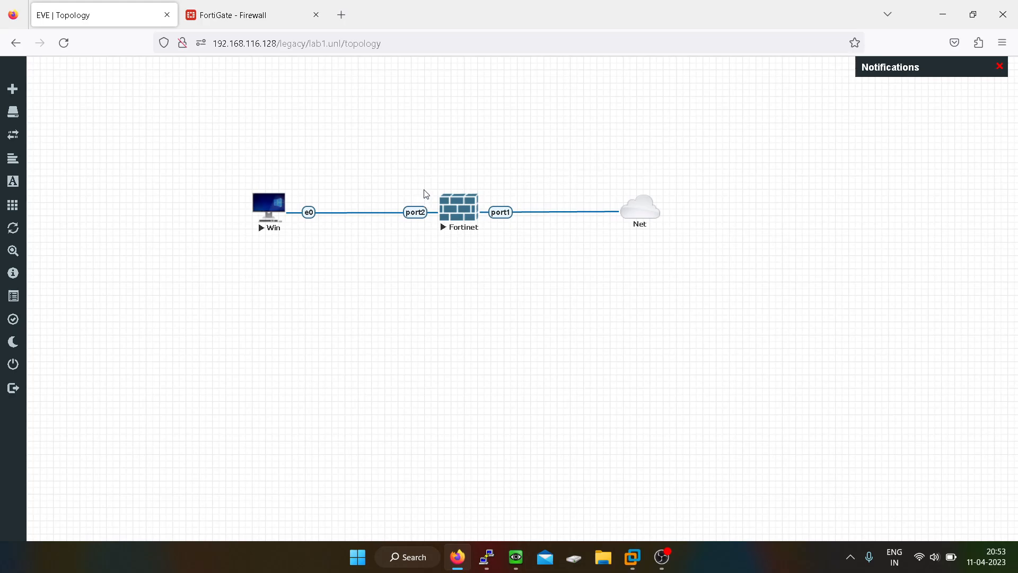
Save the LAN_WAN policy with NAT disabled and go to the Static Routes page.
{"action": "left_click", "coordinate": [253, 14]}
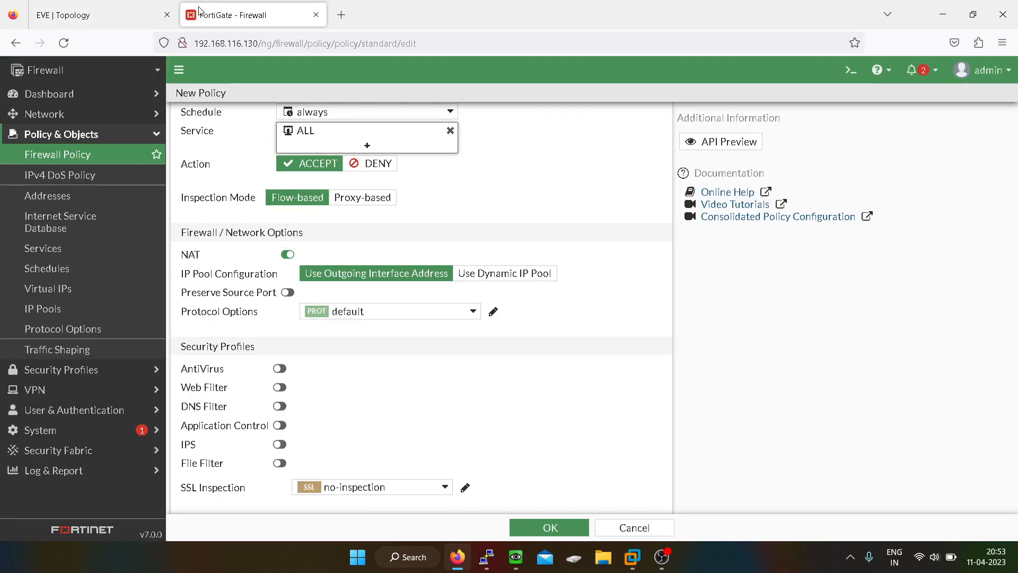
{"action": "left_click", "coordinate": [288, 253]}
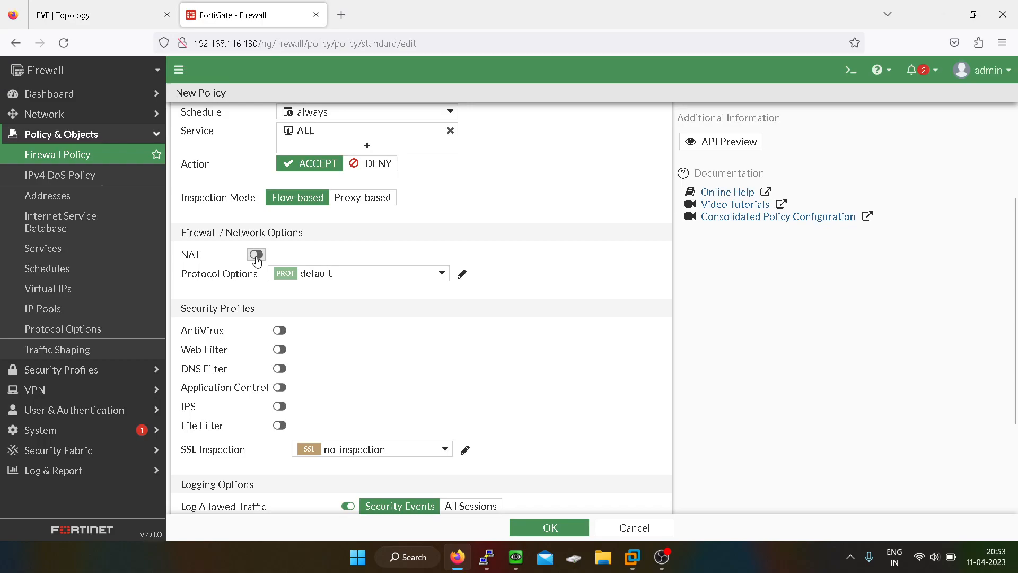
{"action": "scroll", "scroll_direction": "down", "scroll_amount": 3}
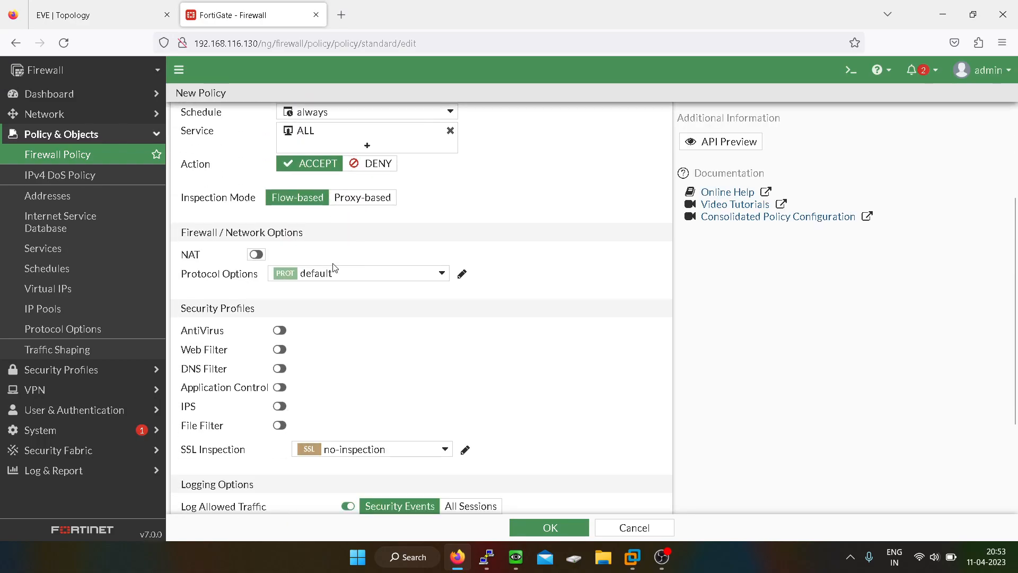
{"action": "scroll", "scroll_direction": "down", "scroll_amount": 3}
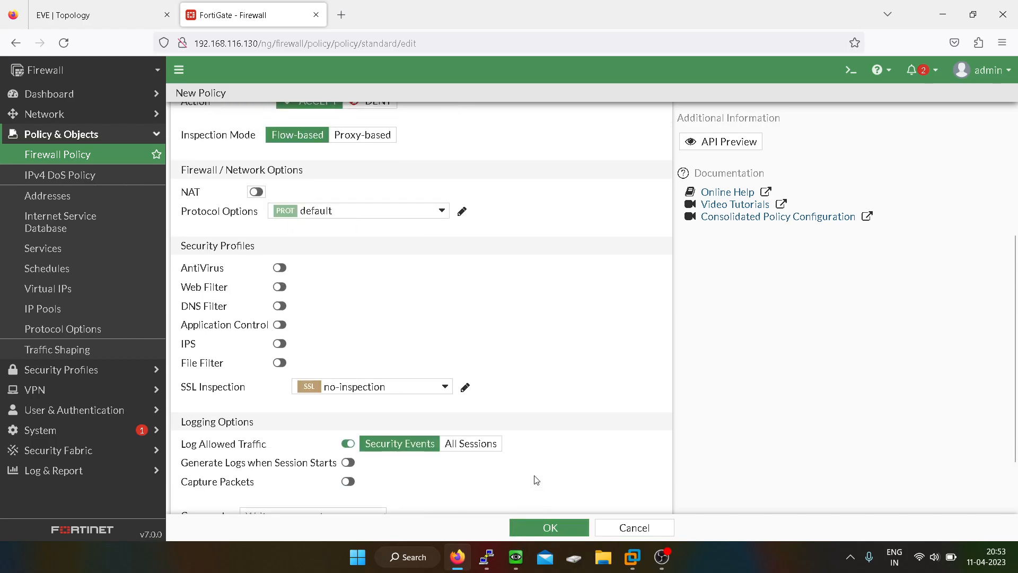
{"action": "left_click", "coordinate": [548, 527]}
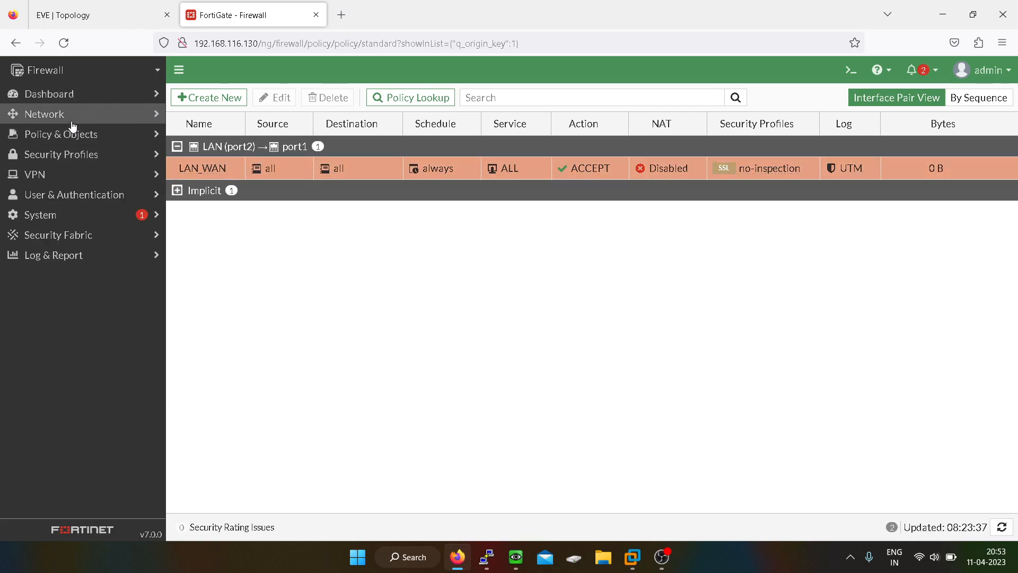
{"action": "left_click", "coordinate": [53, 216]}
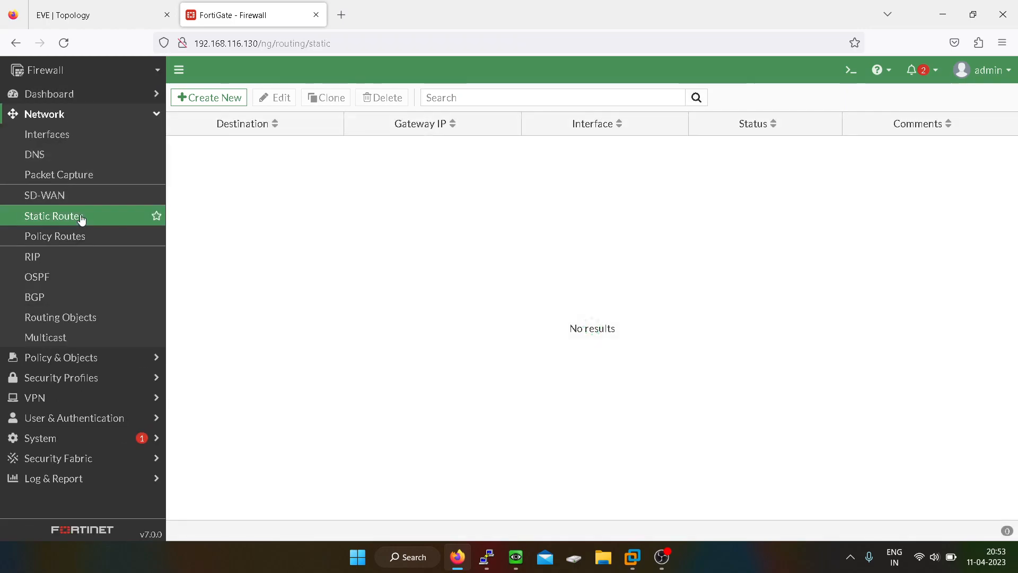
Add a default route 0.0.0.0/0 on port1 via gateway 192.168.116.2 and save it.
{"action": "left_click", "coordinate": [209, 97]}
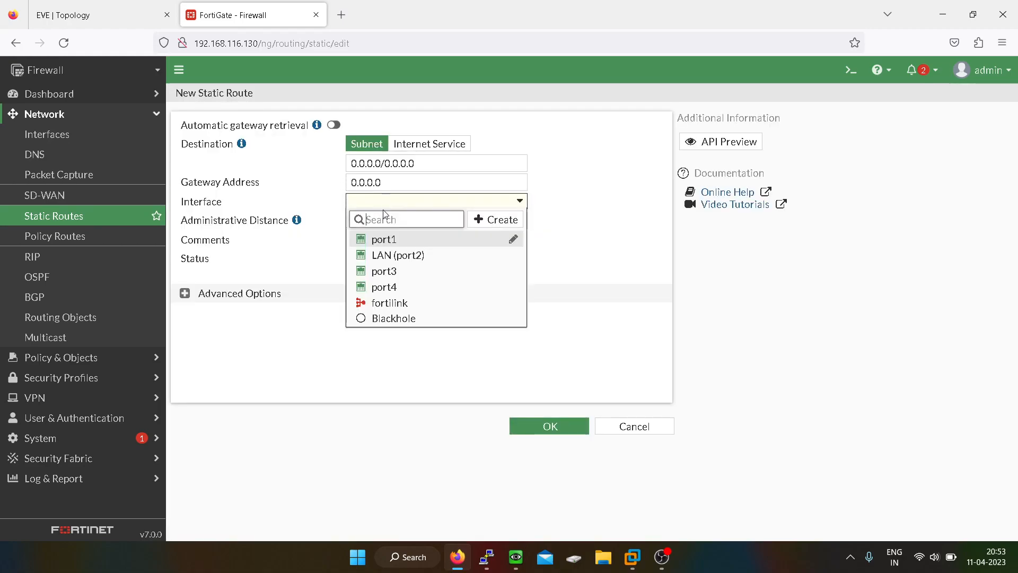
{"action": "left_click", "coordinate": [384, 239]}
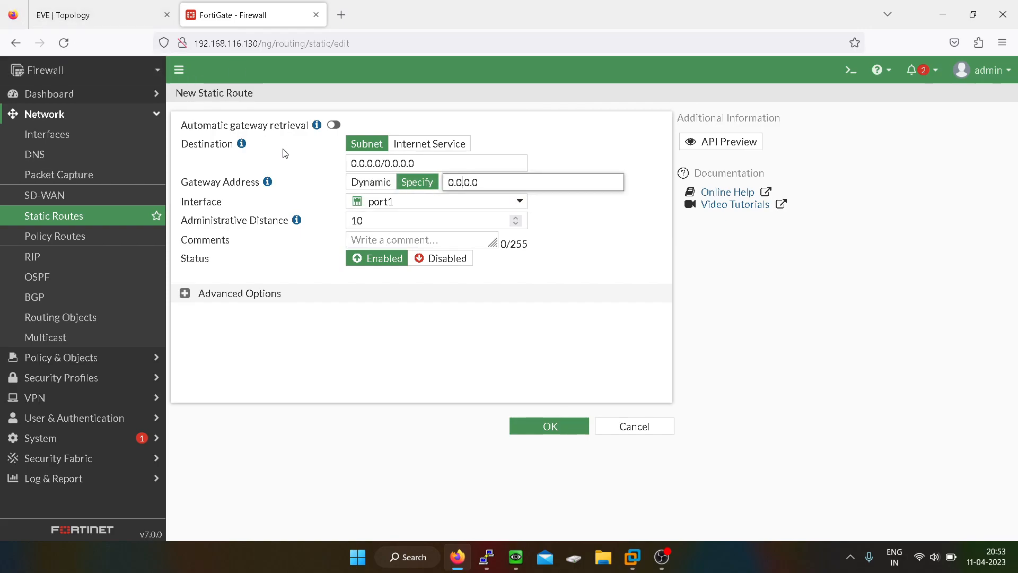
{"action": "key", "text": "Backspace"}
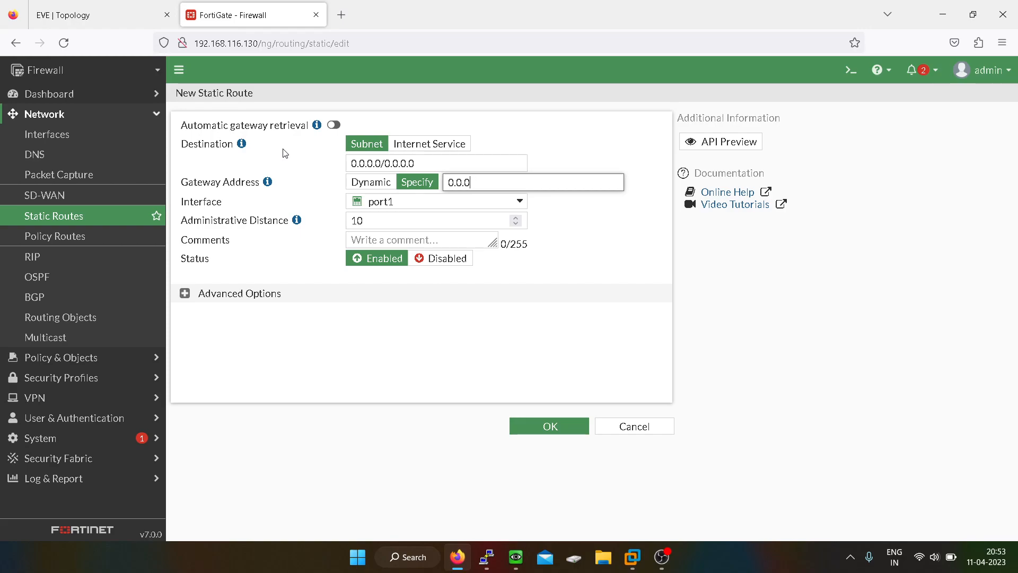
{"action": "key", "text": "backspace"}
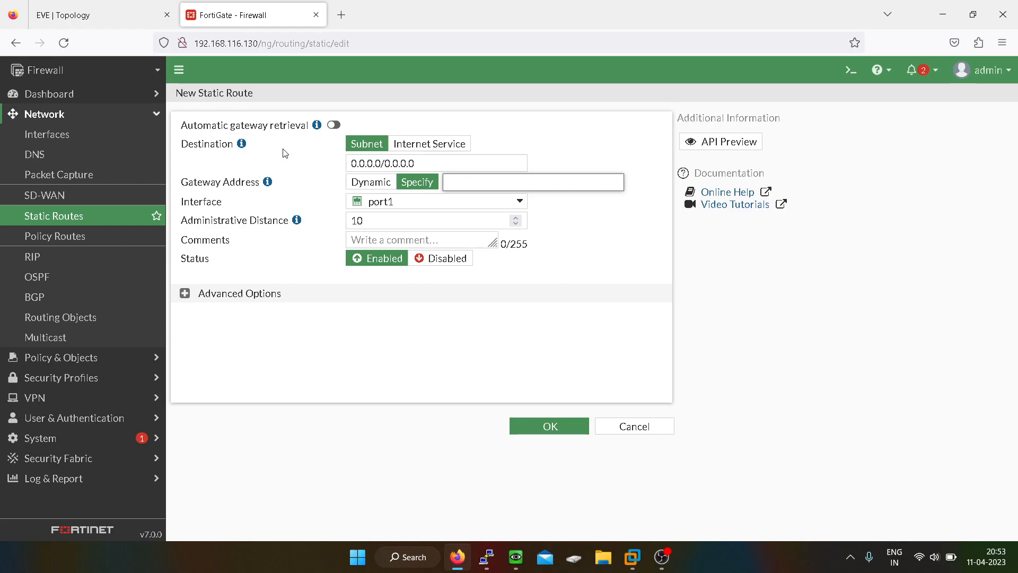
{"action": "type", "text": "192.168.116.2"}
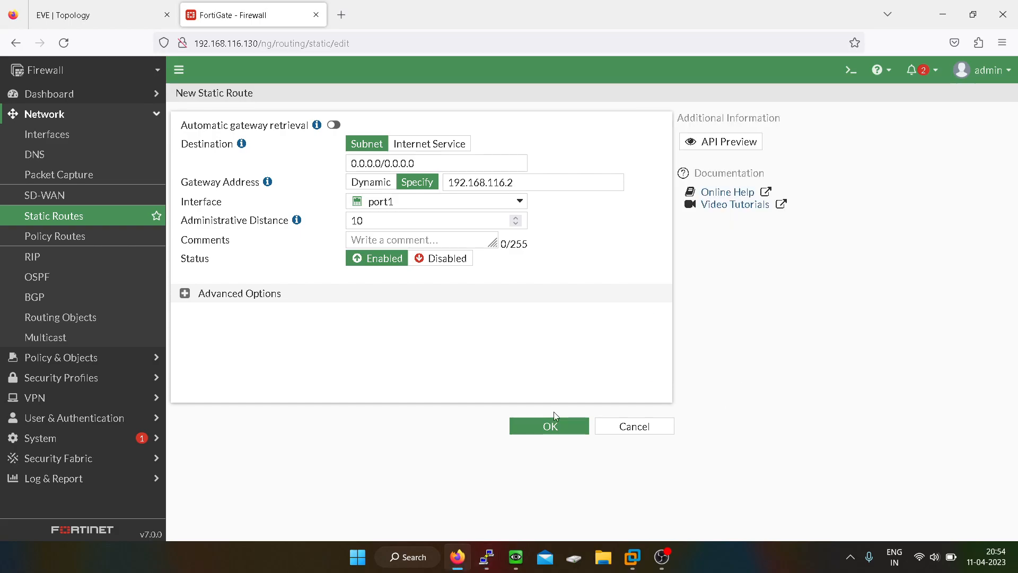
{"action": "left_click", "coordinate": [548, 427]}
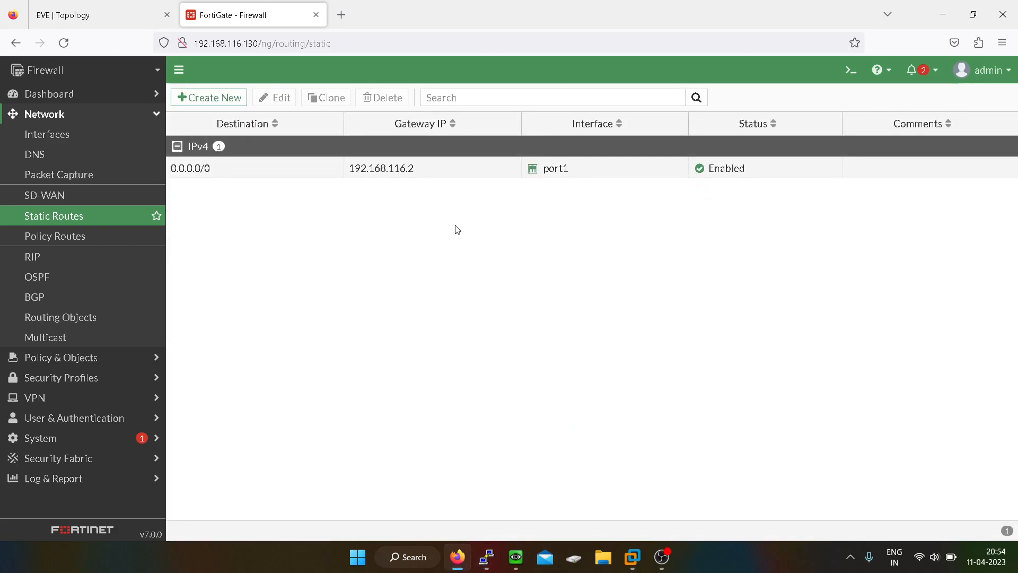
{"action": "mouse_move", "coordinate": [527, 251]}
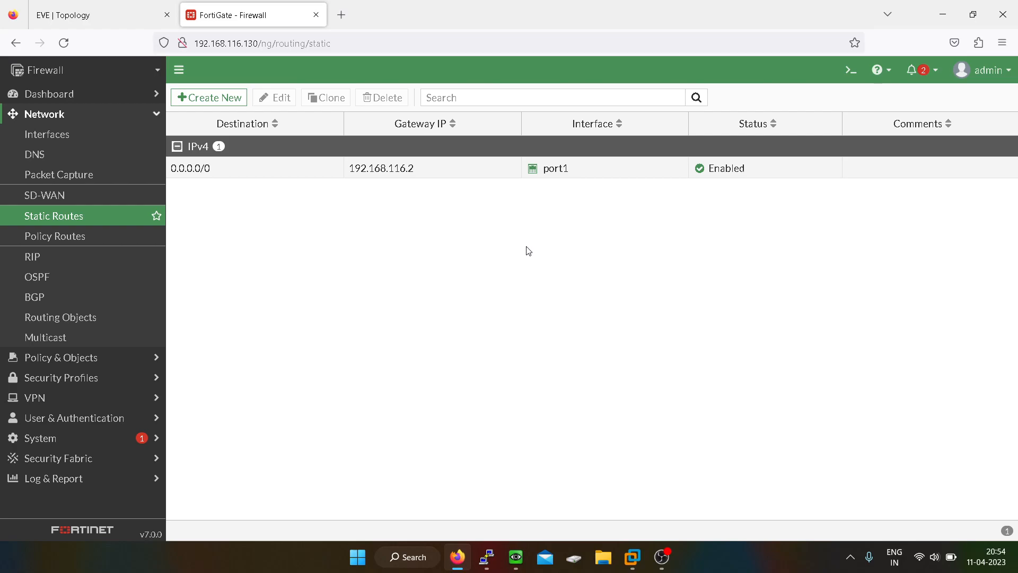
Return to the lab topology, then show FortiGate's Firewall Policy list under Policy & Objects.
{"action": "left_click", "coordinate": [101, 13]}
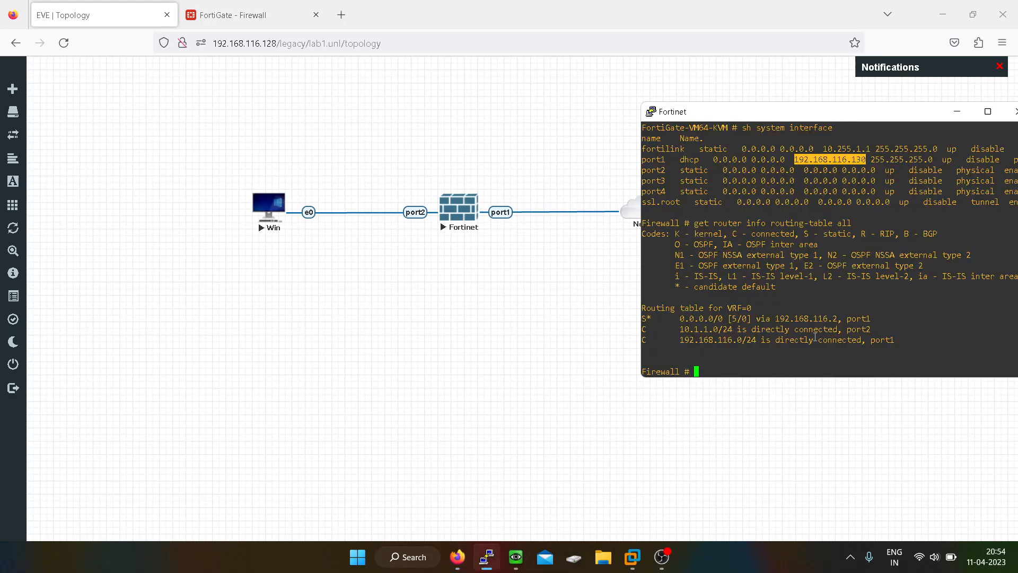
{"action": "left_click", "coordinate": [1017, 111]}
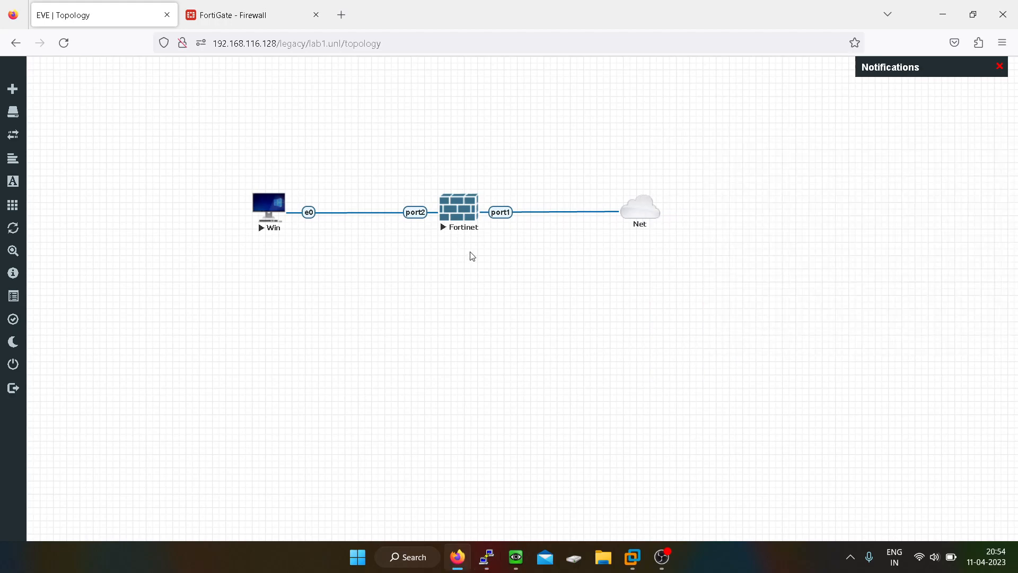
{"action": "mouse_move", "coordinate": [353, 126]}
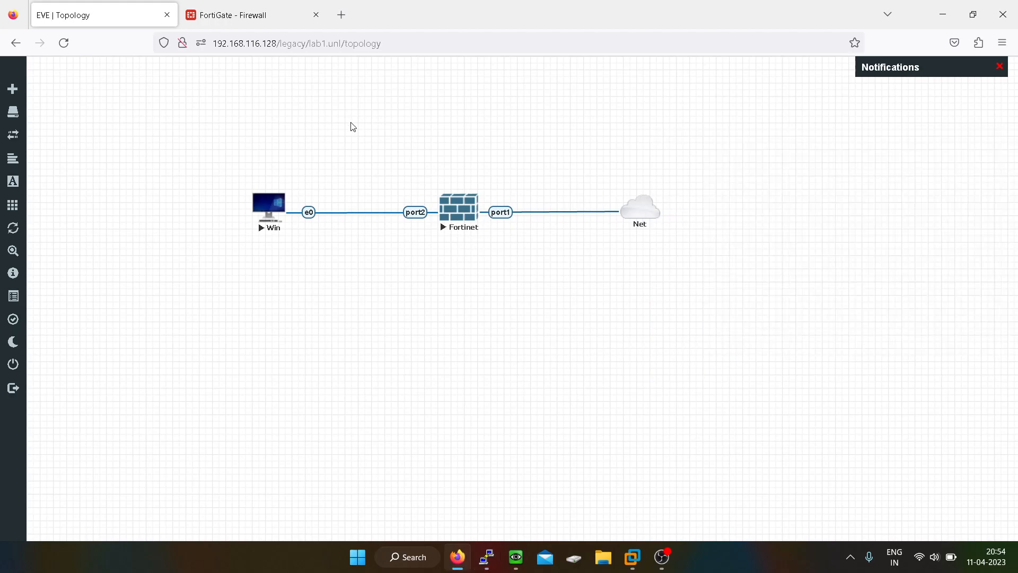
{"action": "left_click", "coordinate": [252, 14]}
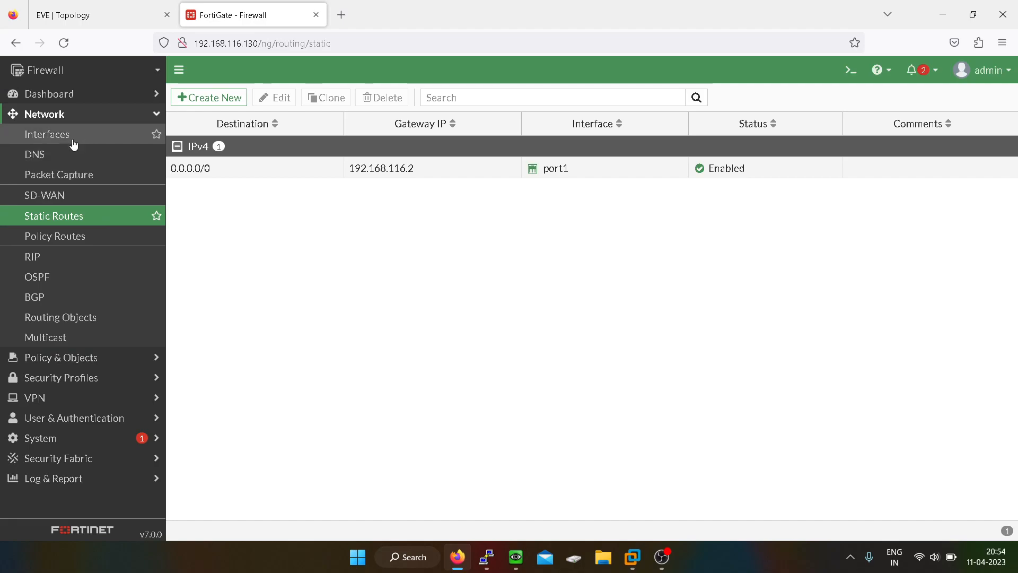
{"action": "left_click", "coordinate": [45, 114]}
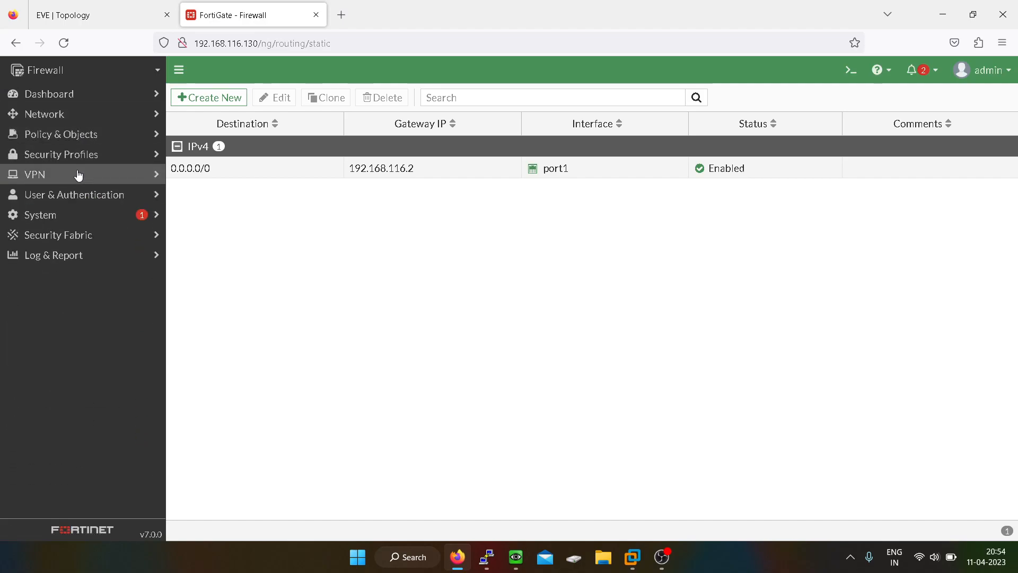
{"action": "left_click", "coordinate": [61, 134]}
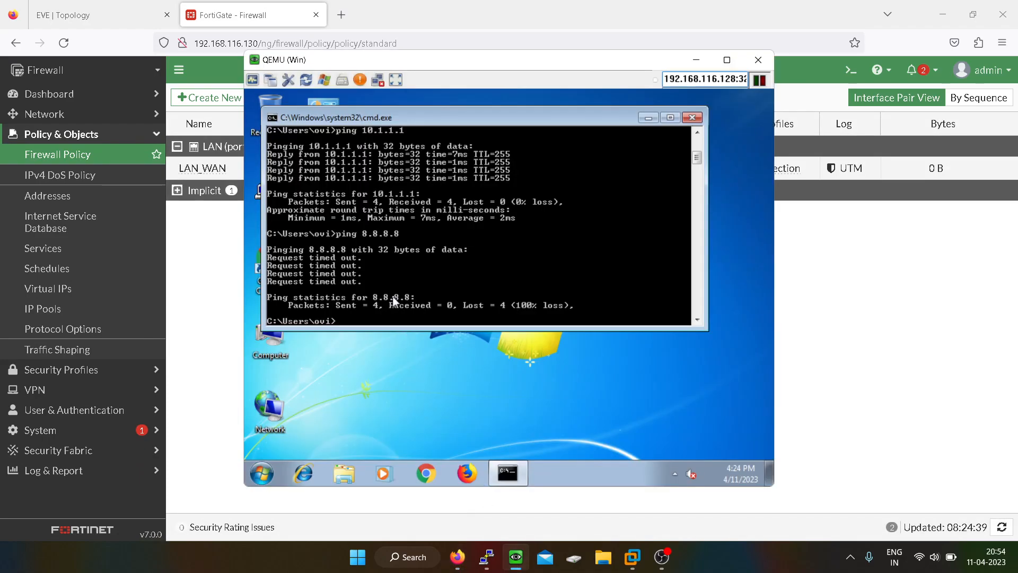
Ping 8.8.8.8 from the Windows PC, enable NAT on LAN_WAN so the repeat ping gets 4/4 replies.
{"action": "type", "text": "ping 8.8.8.8"}
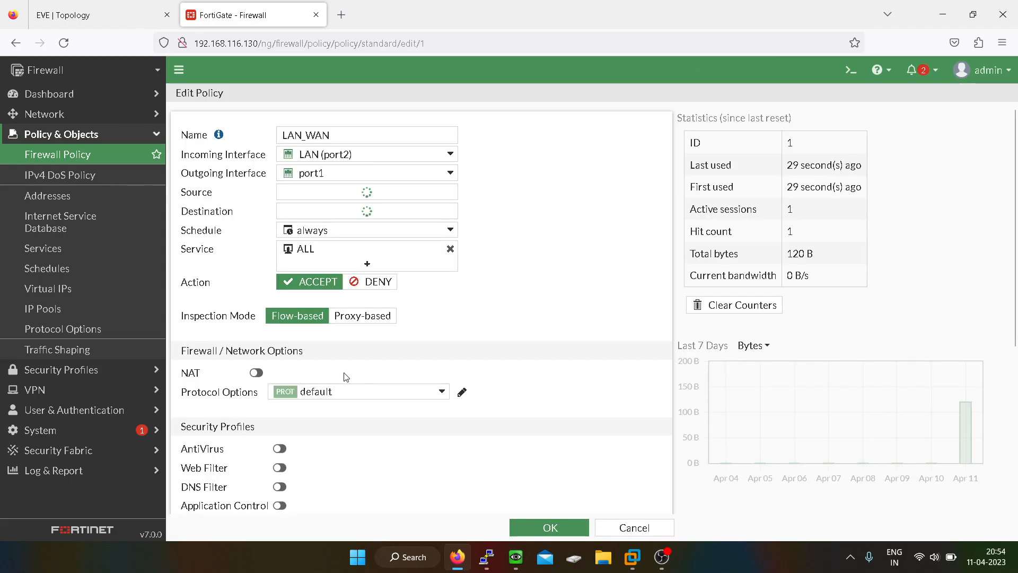
{"action": "left_click", "coordinate": [254, 373]}
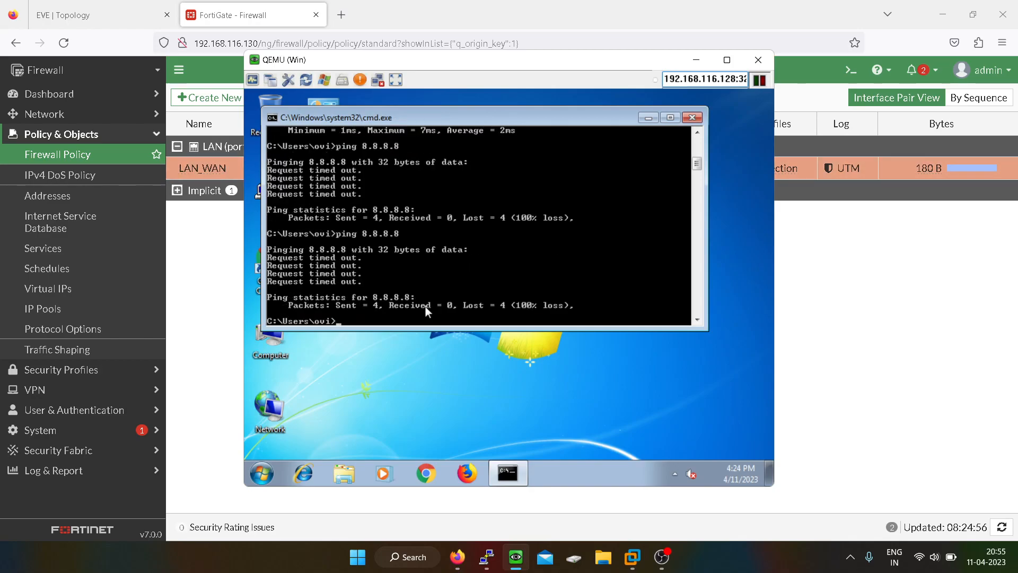
{"action": "key", "text": "Enter"}
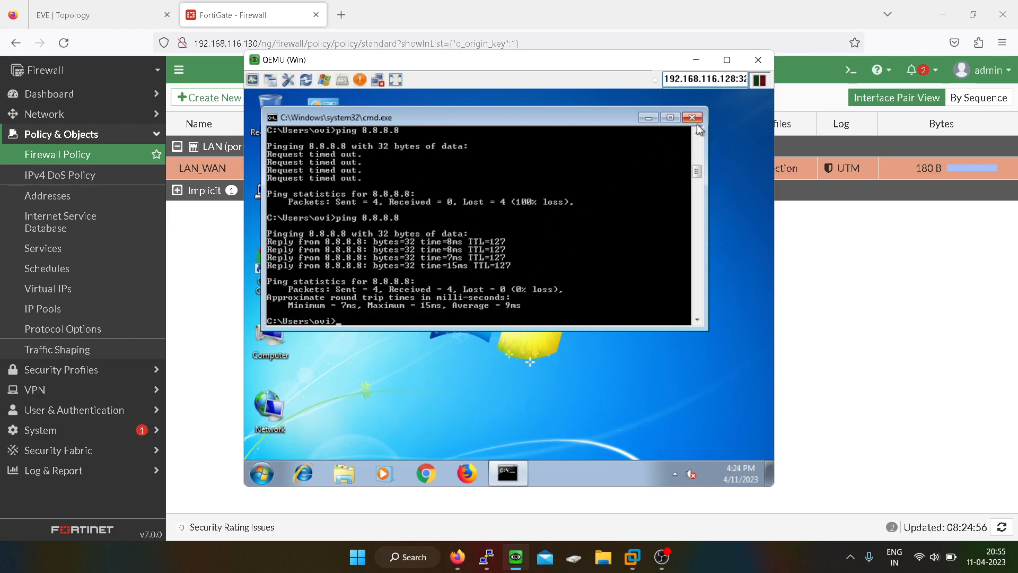
{"action": "left_click", "coordinate": [693, 118]}
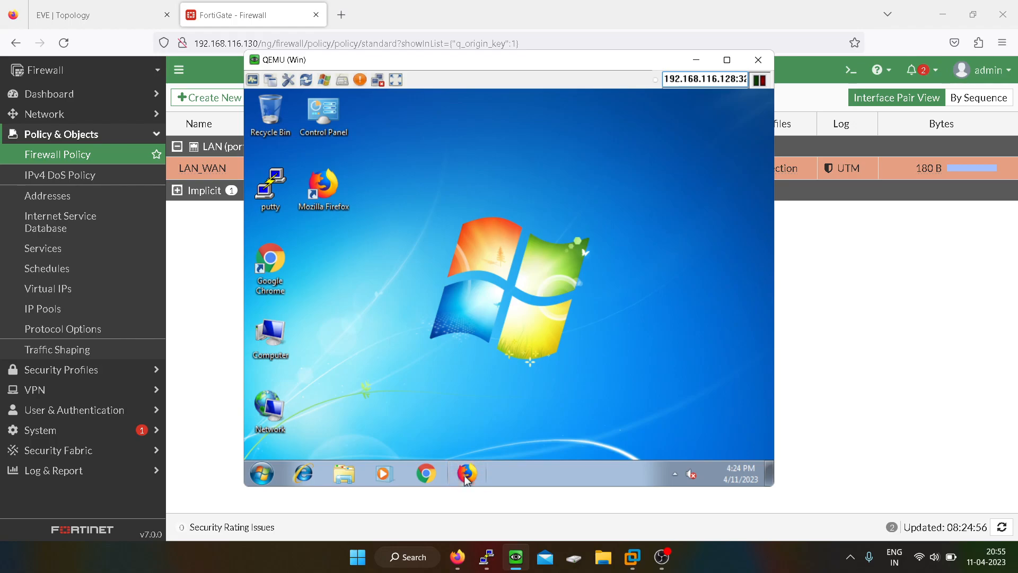
Launch Firefox on the Windows PC and close the privacy notice and Welcome pages, leaving one new tab.
{"action": "left_click", "coordinate": [467, 473]}
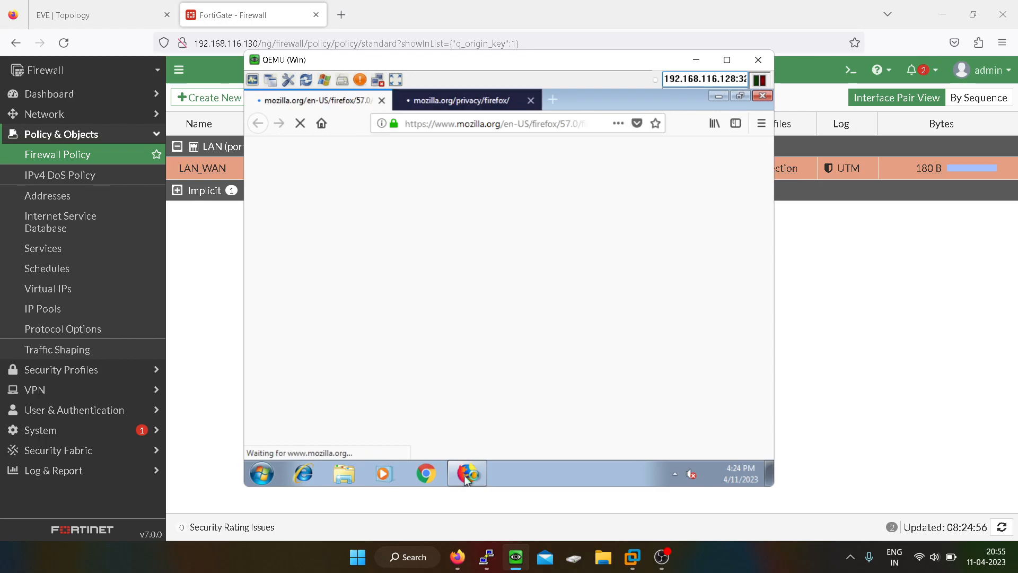
{"action": "left_click", "coordinate": [465, 100]}
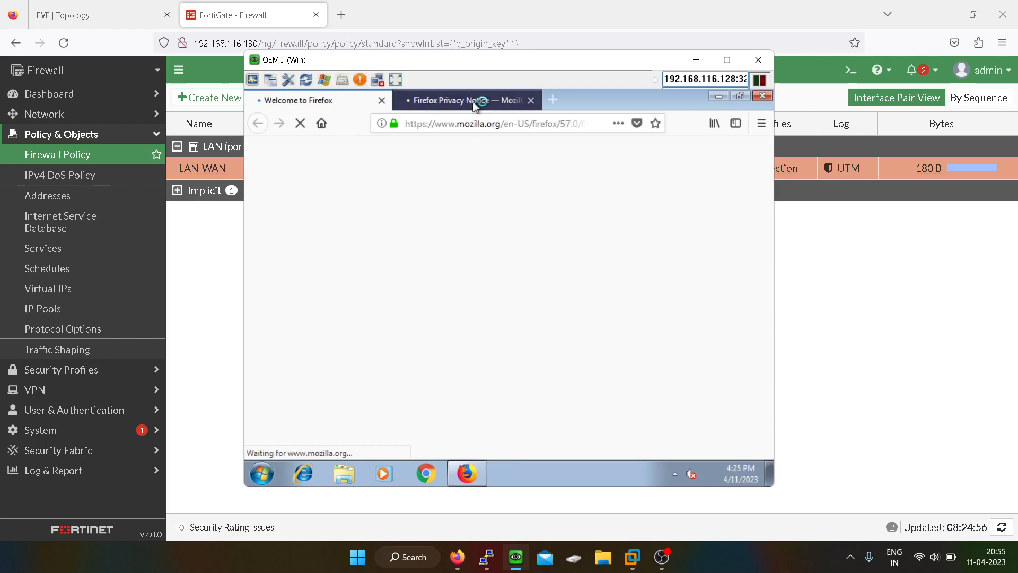
{"action": "left_click", "coordinate": [531, 100]}
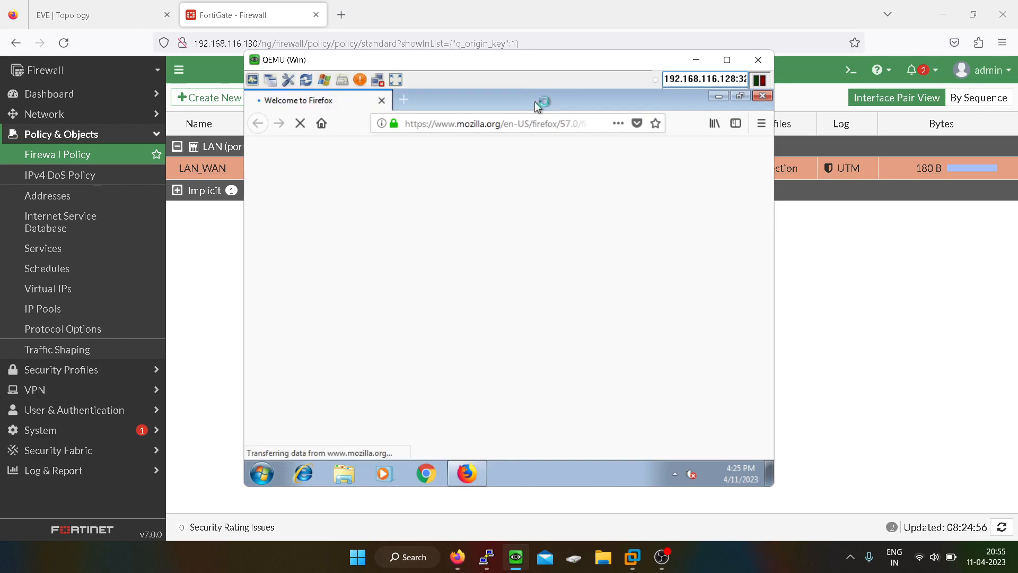
{"action": "left_click", "coordinate": [403, 100]}
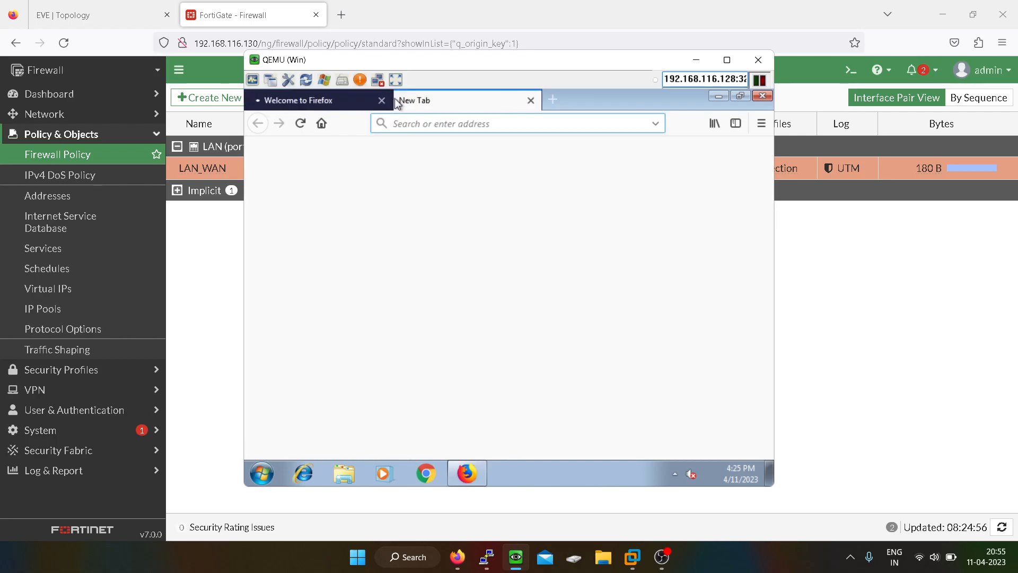
{"action": "left_click", "coordinate": [382, 100]}
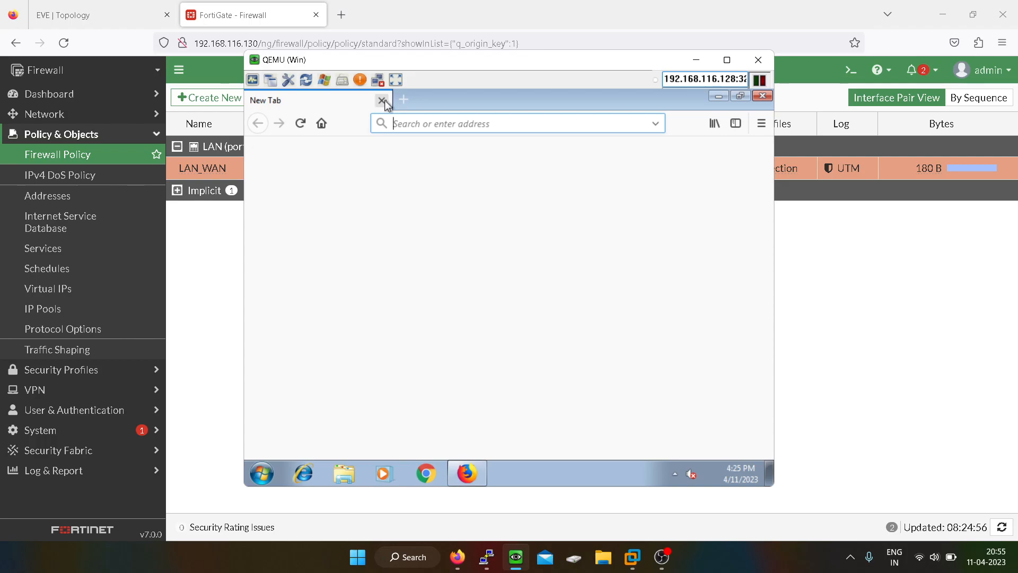
{"action": "mouse_move", "coordinate": [383, 104]}
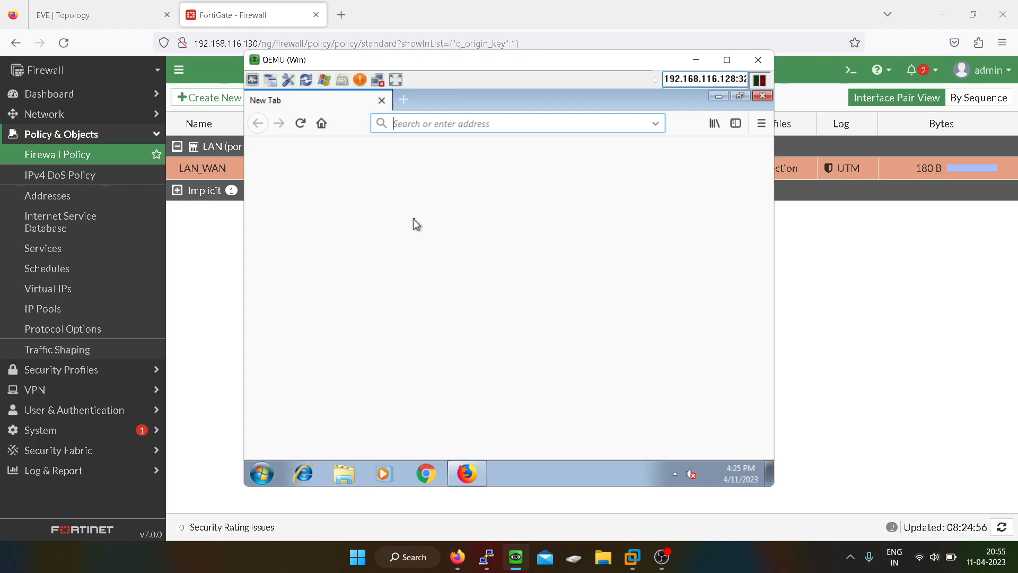
Search the web for 'youtube' and load the YouTube site from the Google results.
{"action": "type", "text": "you"}
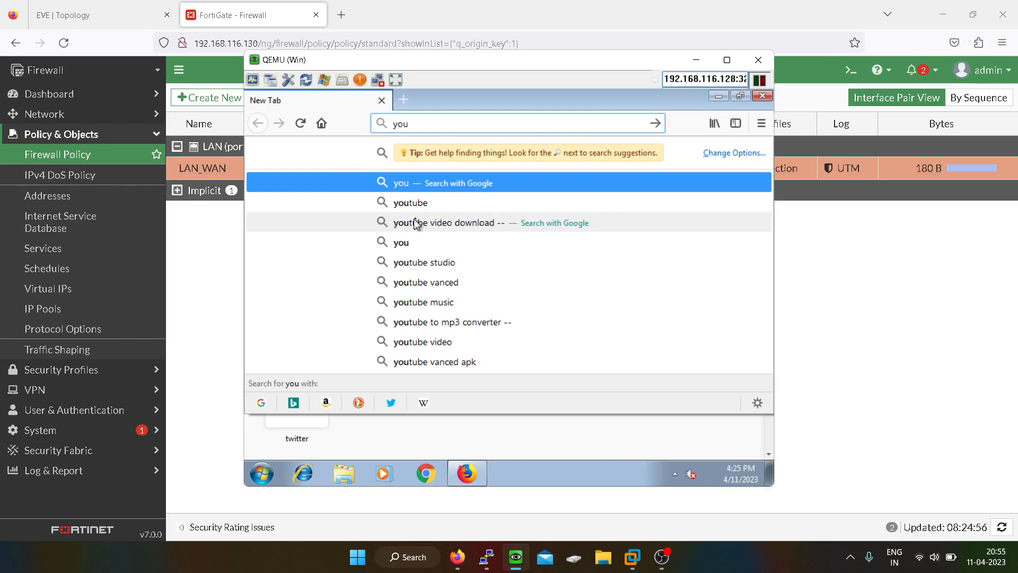
{"action": "left_click", "coordinate": [411, 202]}
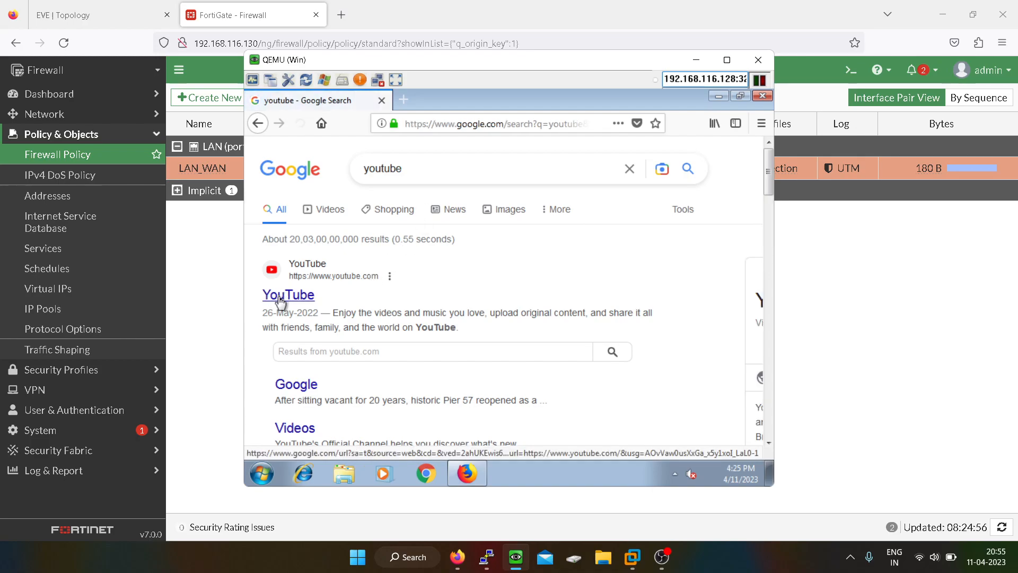
{"action": "left_click", "coordinate": [288, 294]}
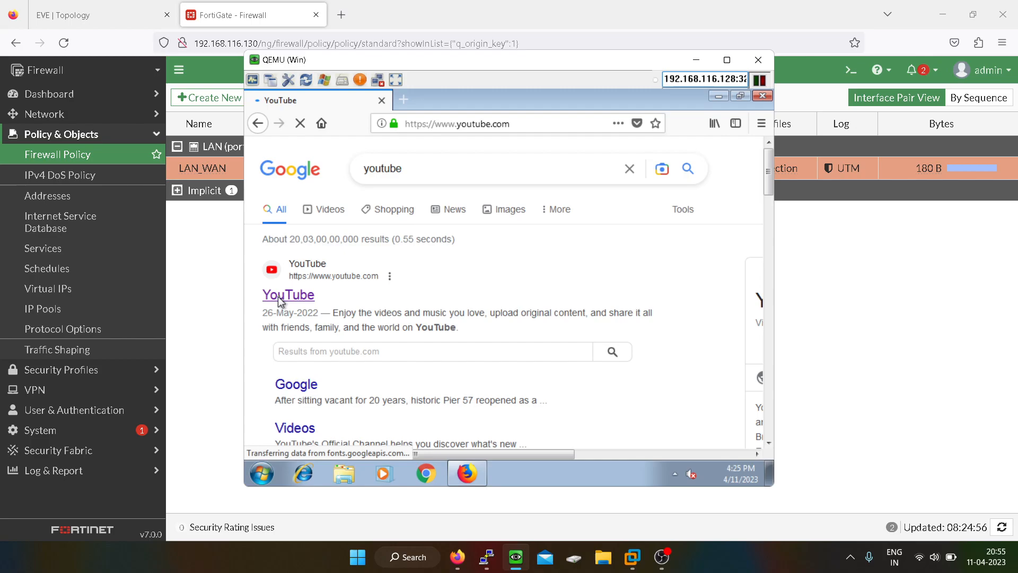
{"action": "mouse_move", "coordinate": [278, 305]}
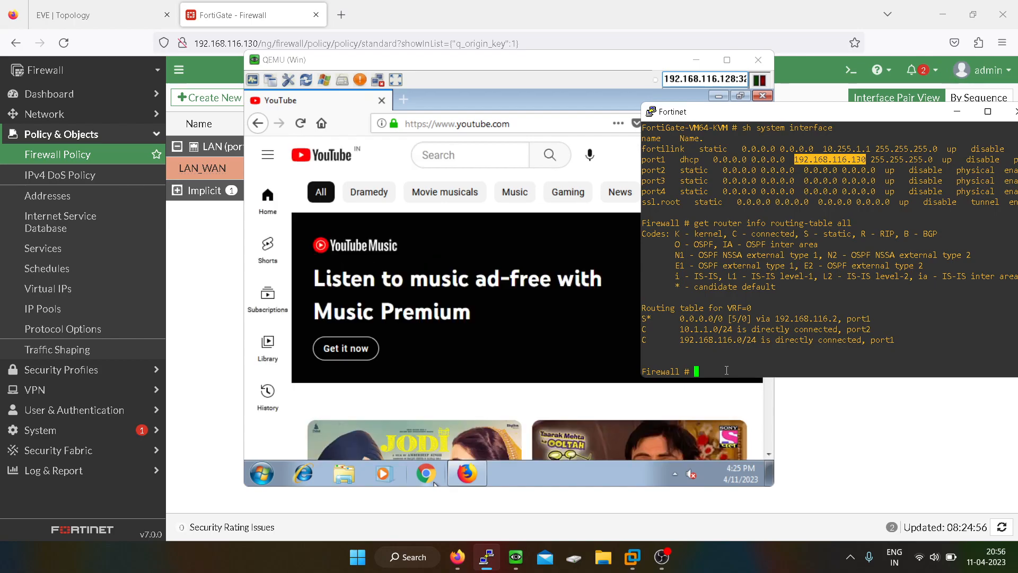
Run 'get system session list' in PuTTY, maximized, paging through NATed sessions from 10.1.1.2 via 192.168.116.130.
{"action": "type", "text": "get system"}
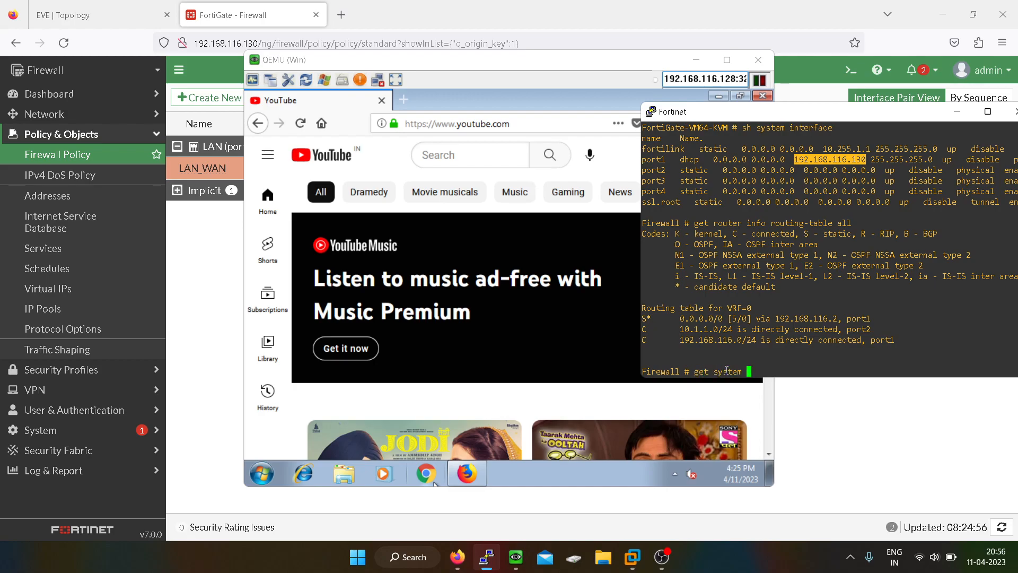
{"action": "type", "text": "session a"}
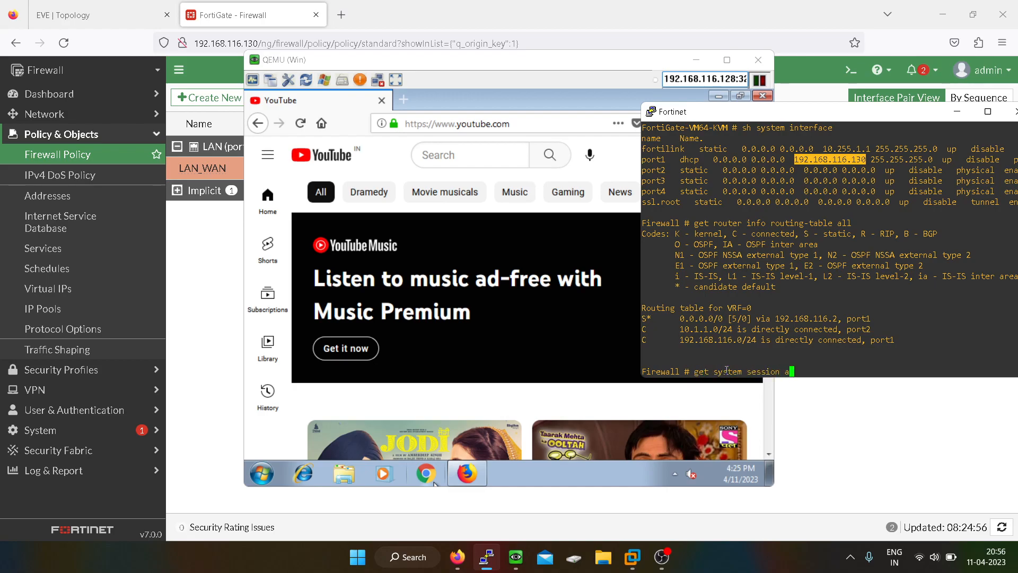
{"action": "type", "text": "l"}
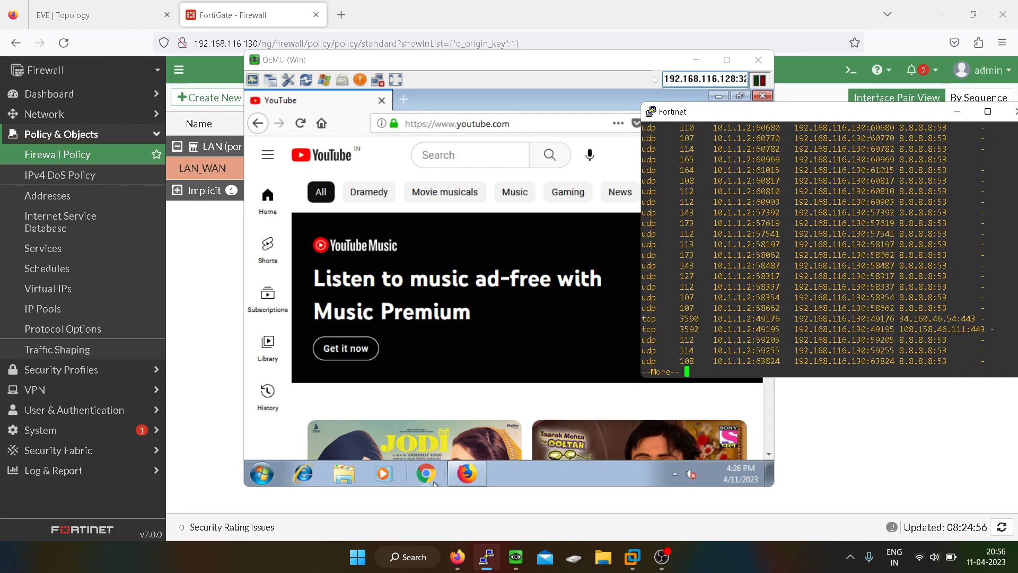
{"action": "left_click", "coordinate": [989, 111]}
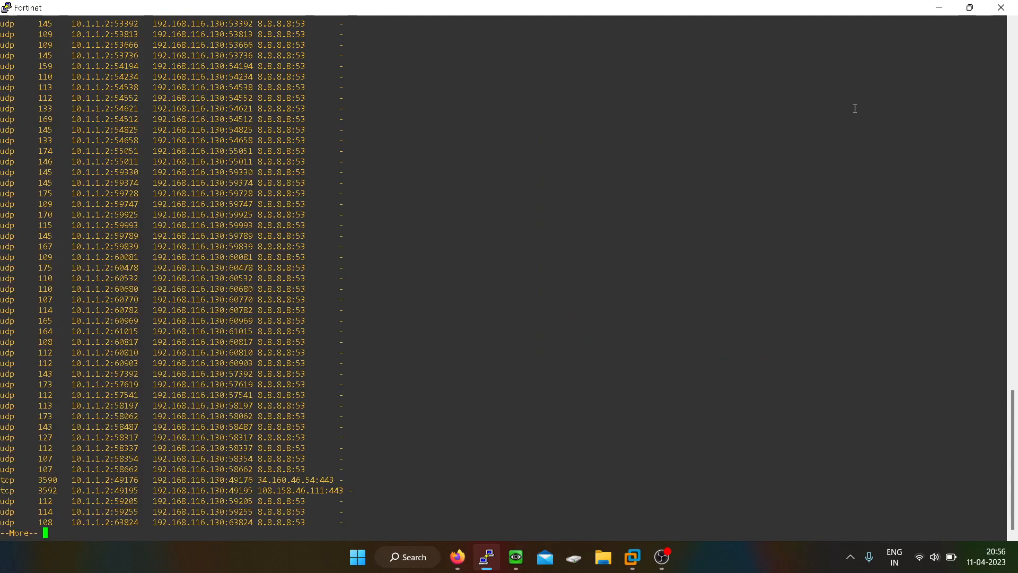
{"action": "key", "text": "space"}
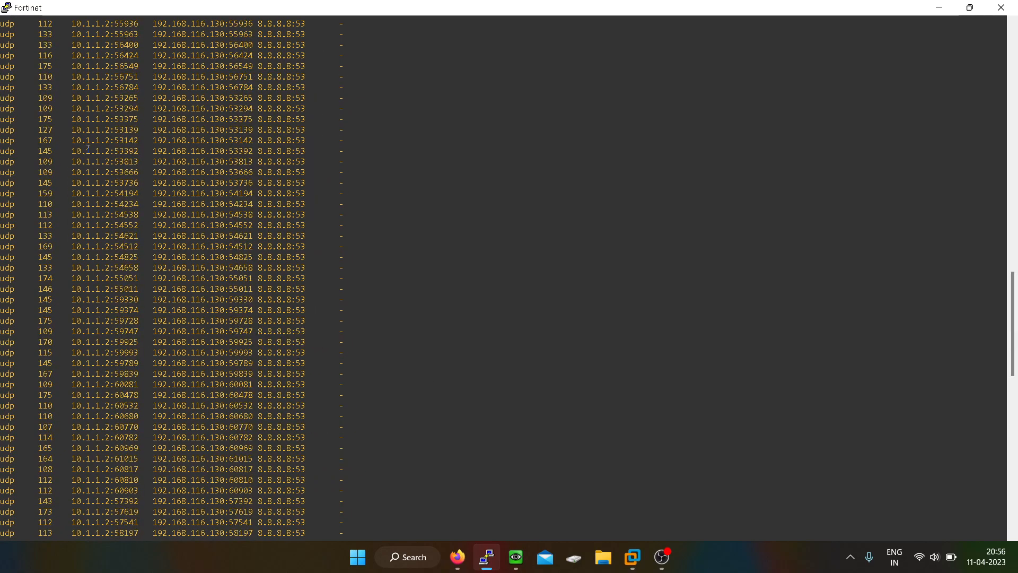
{"action": "double_click", "coordinate": [89, 151]}
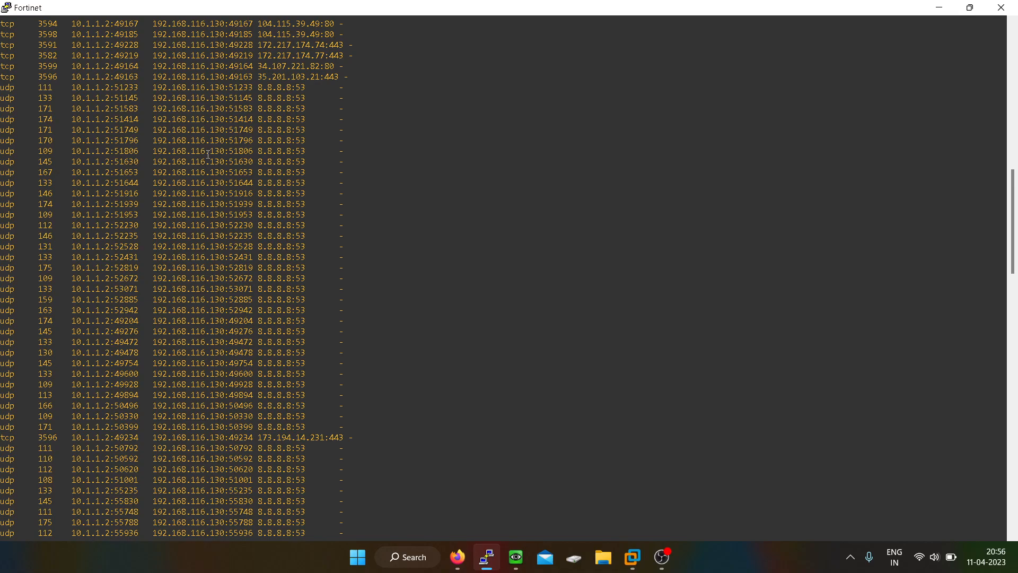
{"action": "mouse_move", "coordinate": [209, 125]}
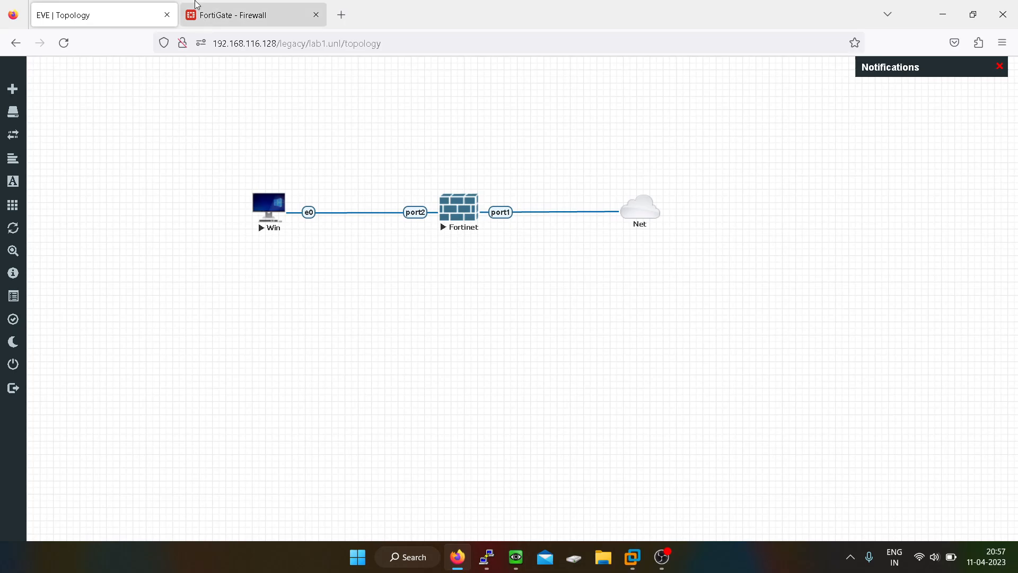
Show the EVE-NG lab topology linking Win, Fortinet and Net again.
{"action": "left_click", "coordinate": [97, 15]}
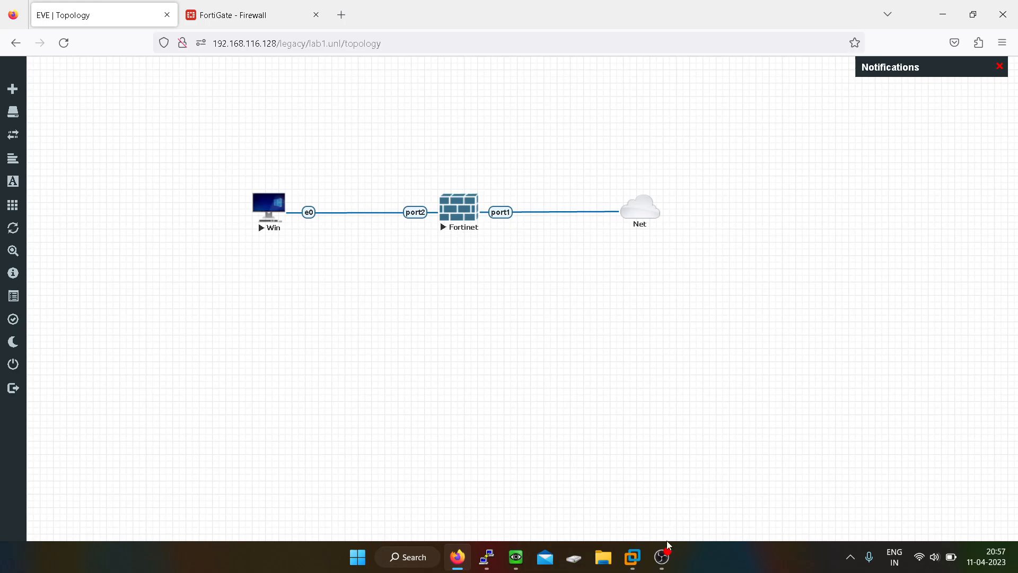
{"action": "left_click", "coordinate": [661, 557]}
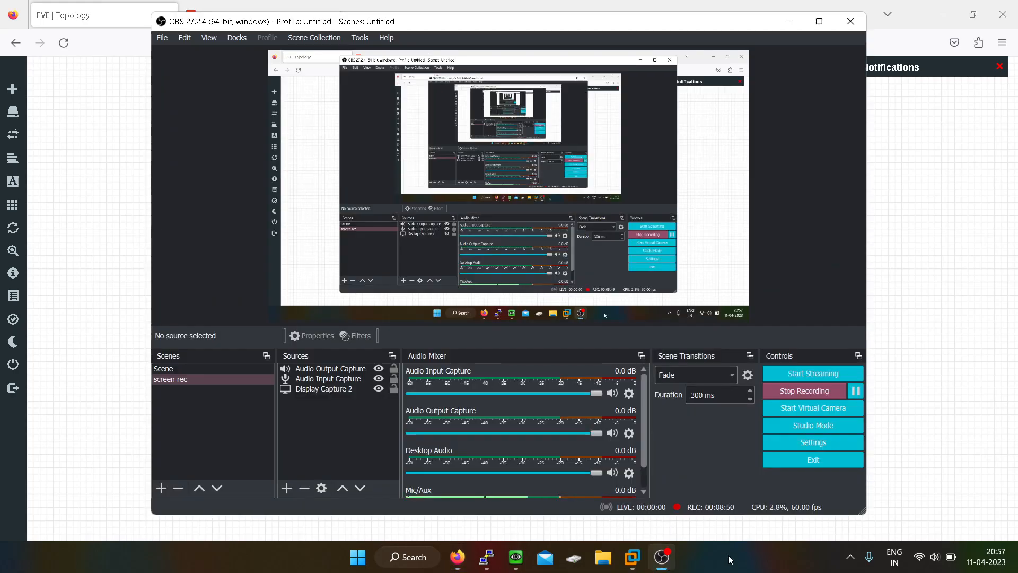